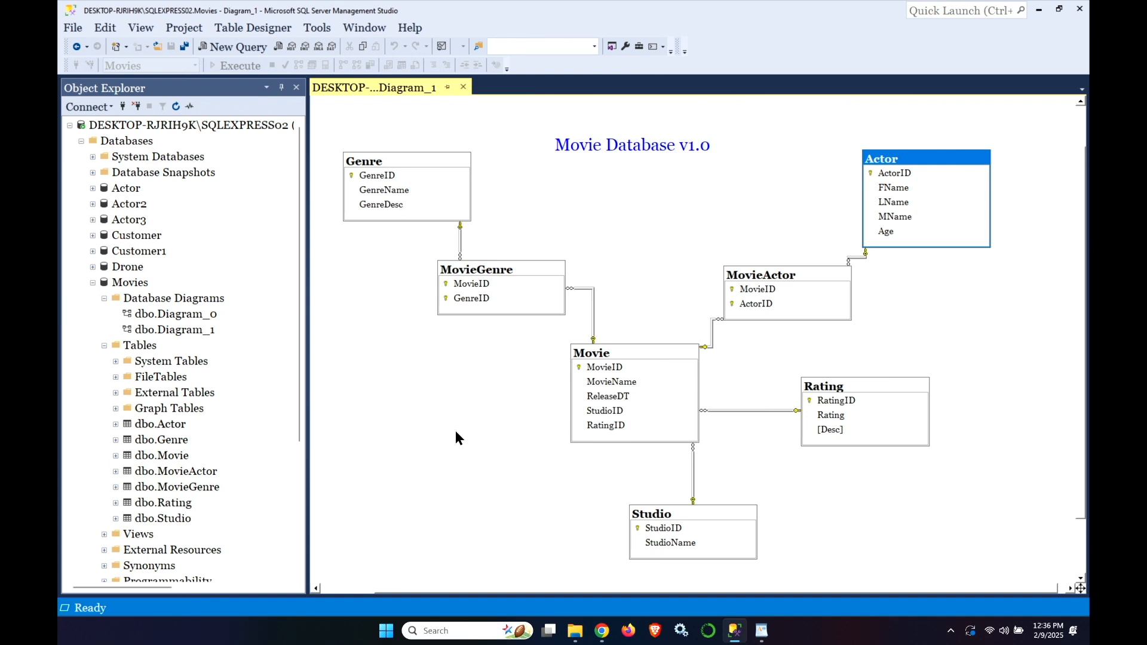
pyautogui.moveTo(482, 420)
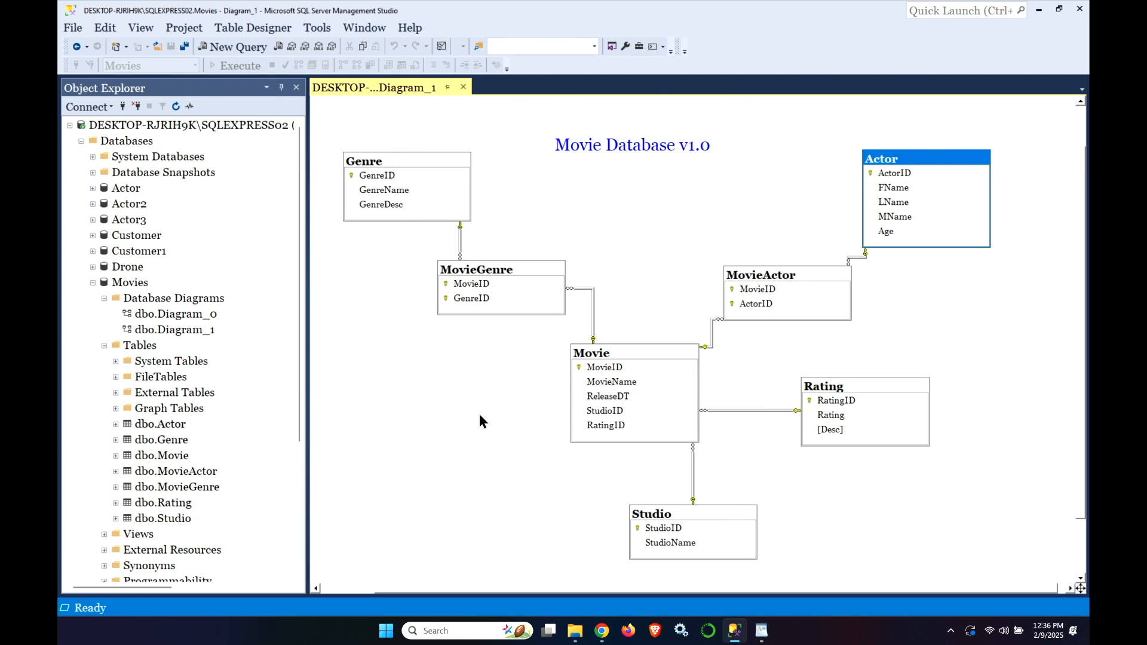
pyautogui.moveTo(489, 331)
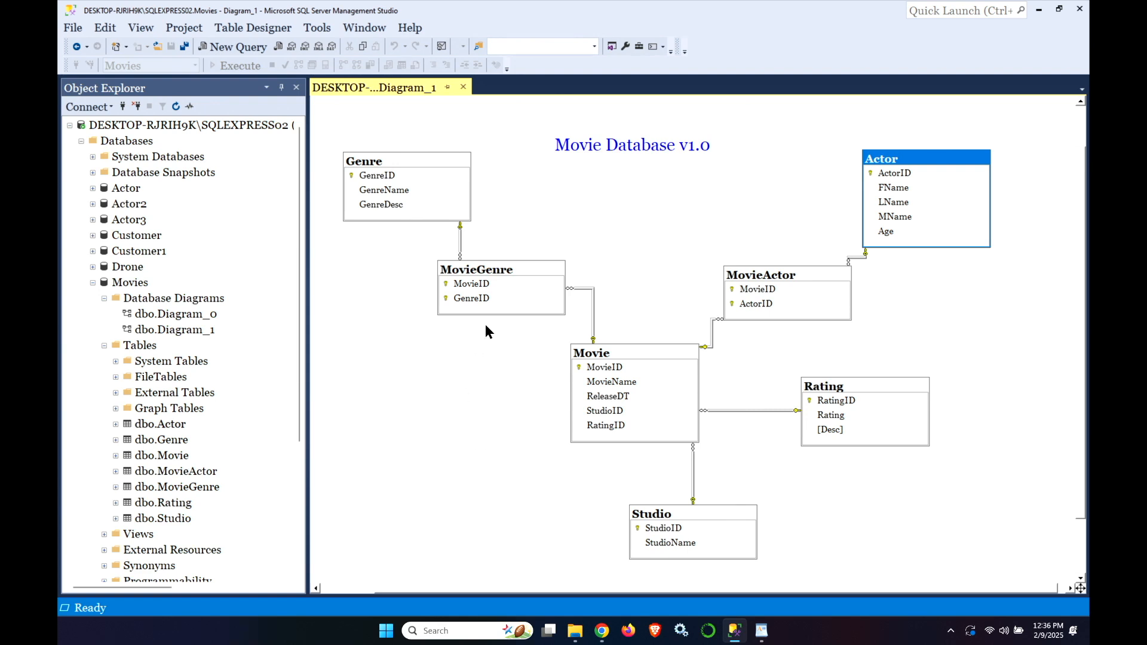
pyautogui.moveTo(565, 197)
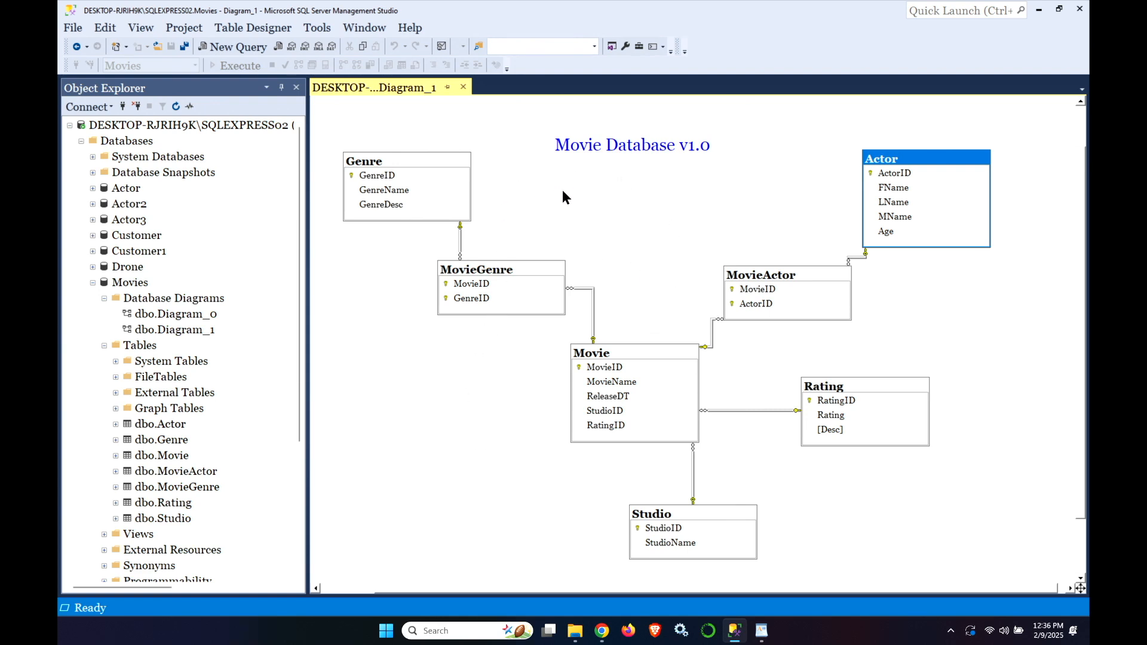
pyautogui.moveTo(572, 210)
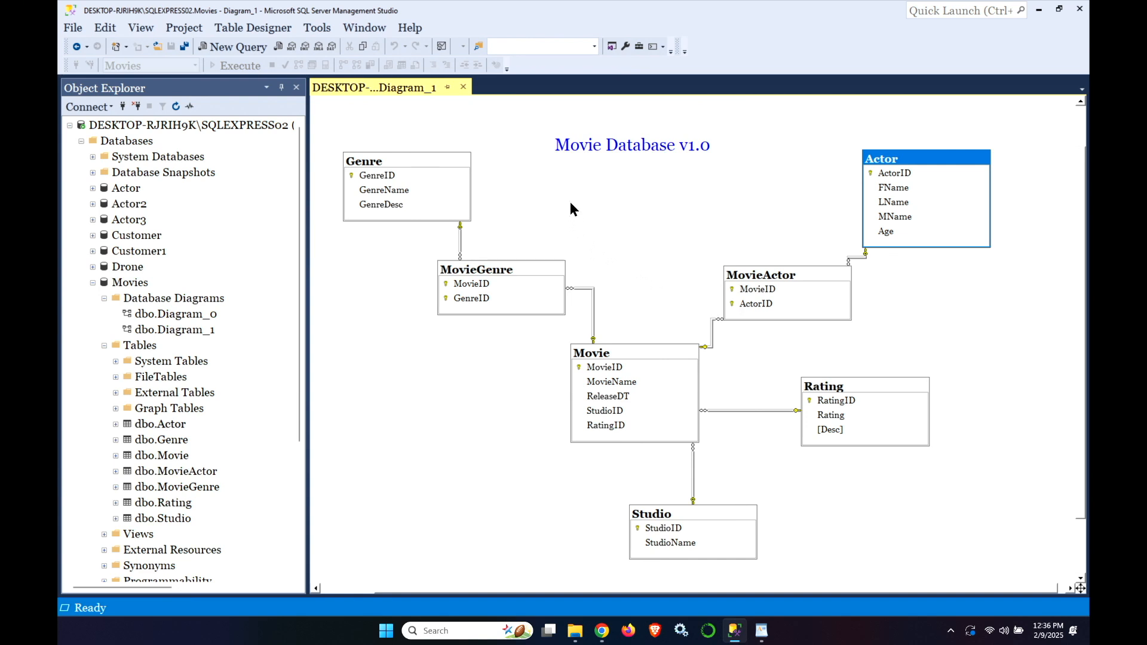
pyautogui.moveTo(504, 251)
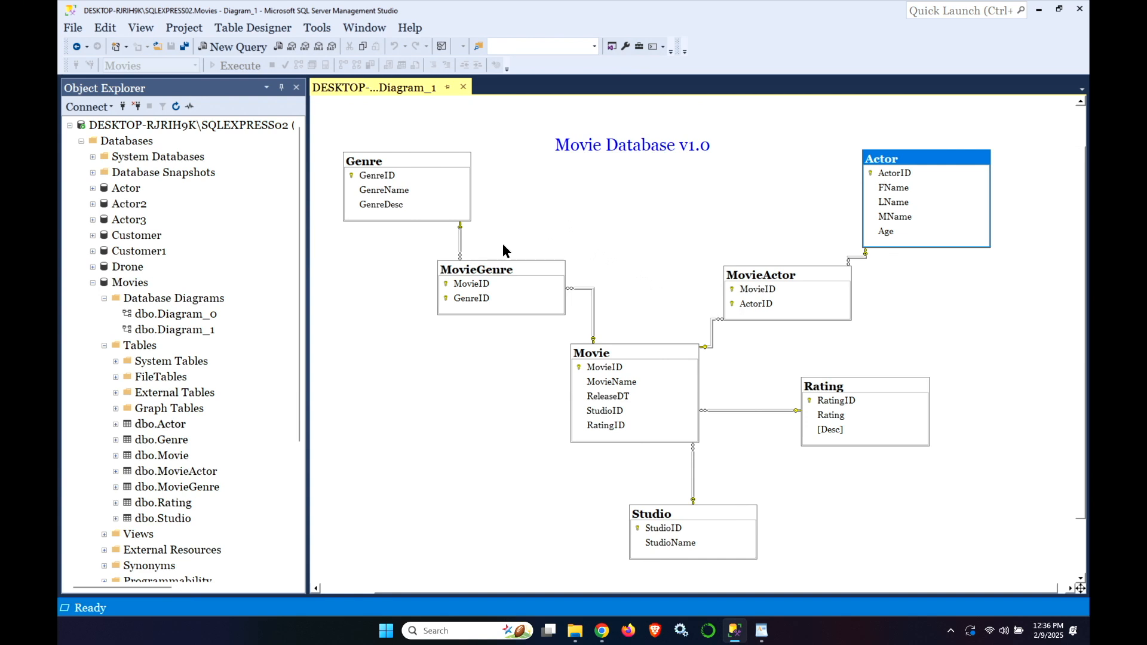
pyautogui.moveTo(904, 198)
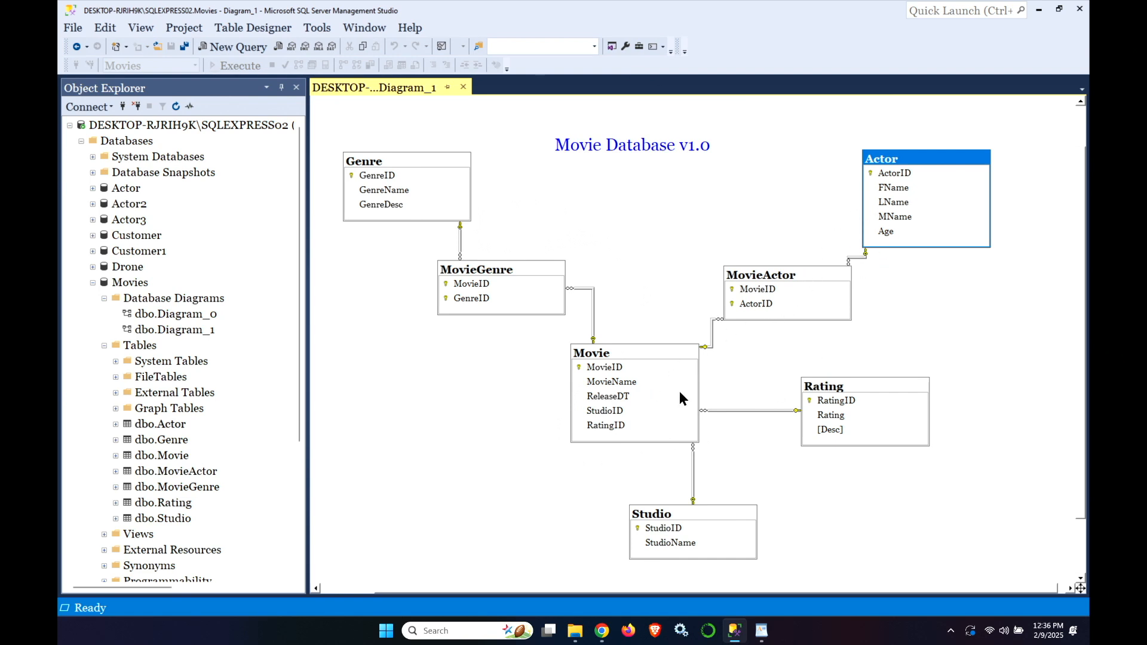
pyautogui.moveTo(909, 207)
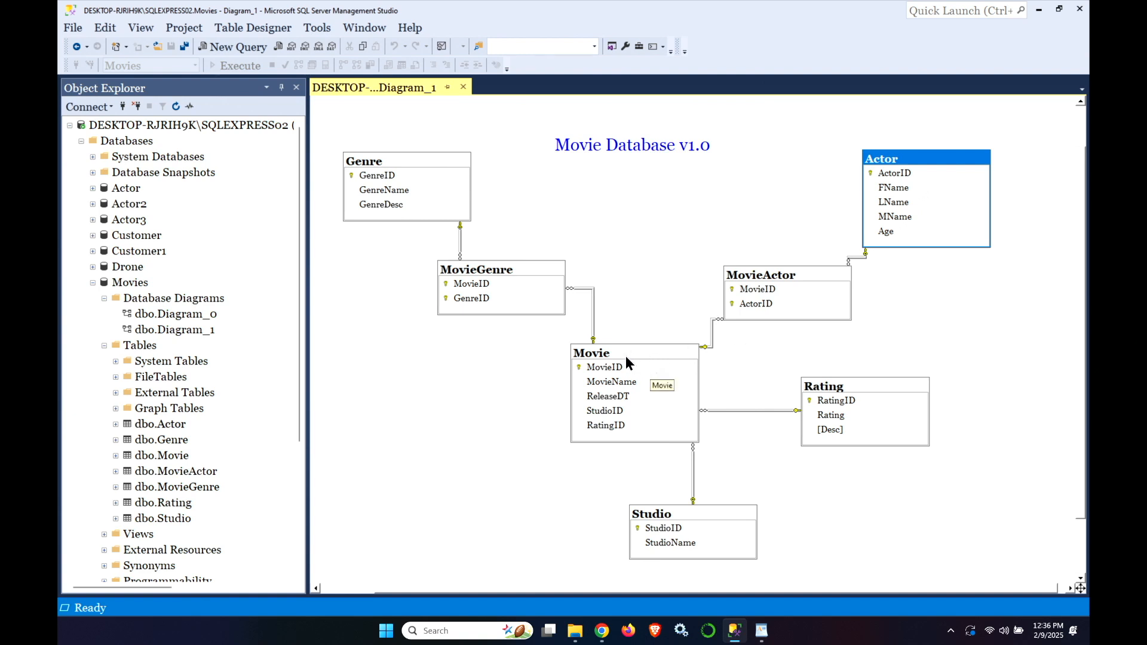
pyautogui.moveTo(399, 182)
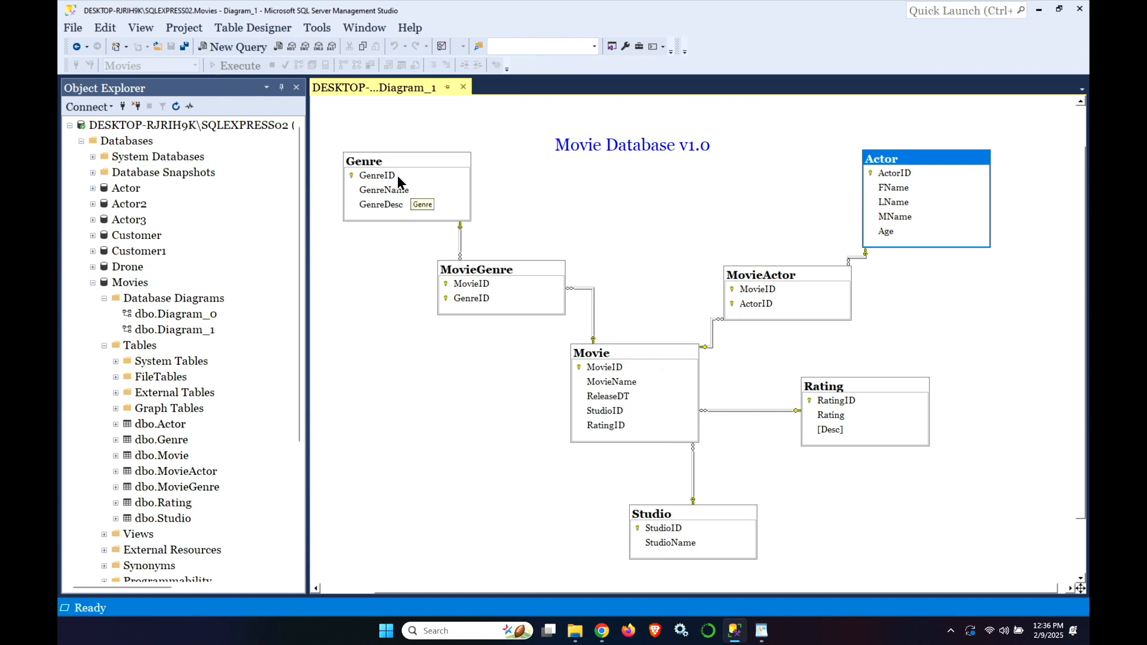
pyautogui.moveTo(594, 384)
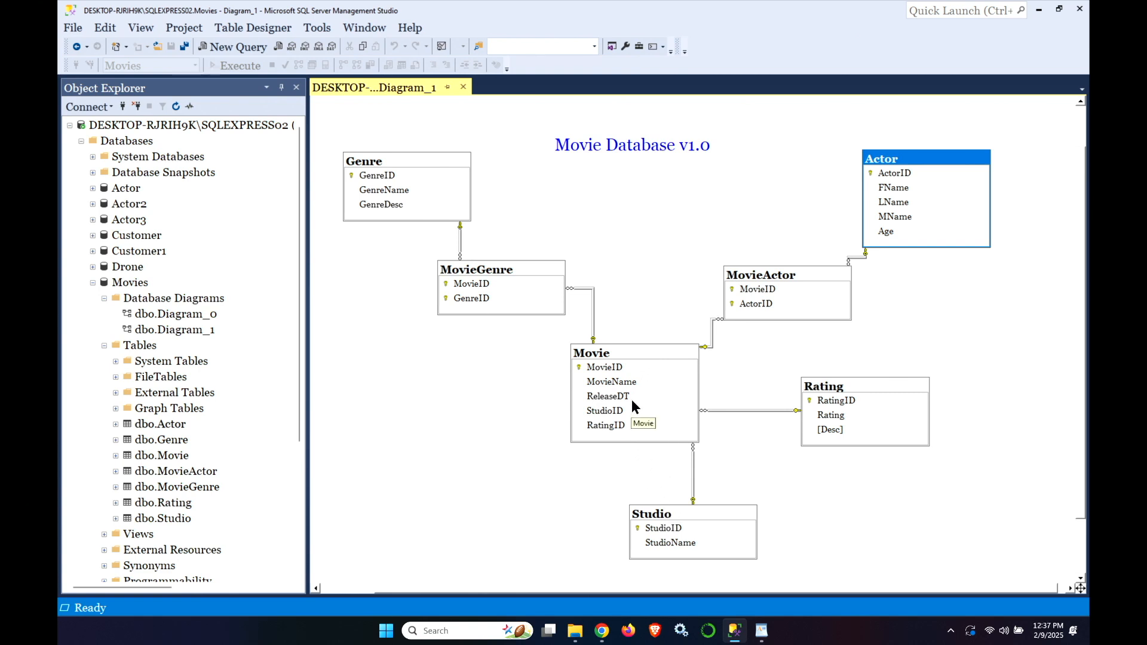
pyautogui.moveTo(686, 527)
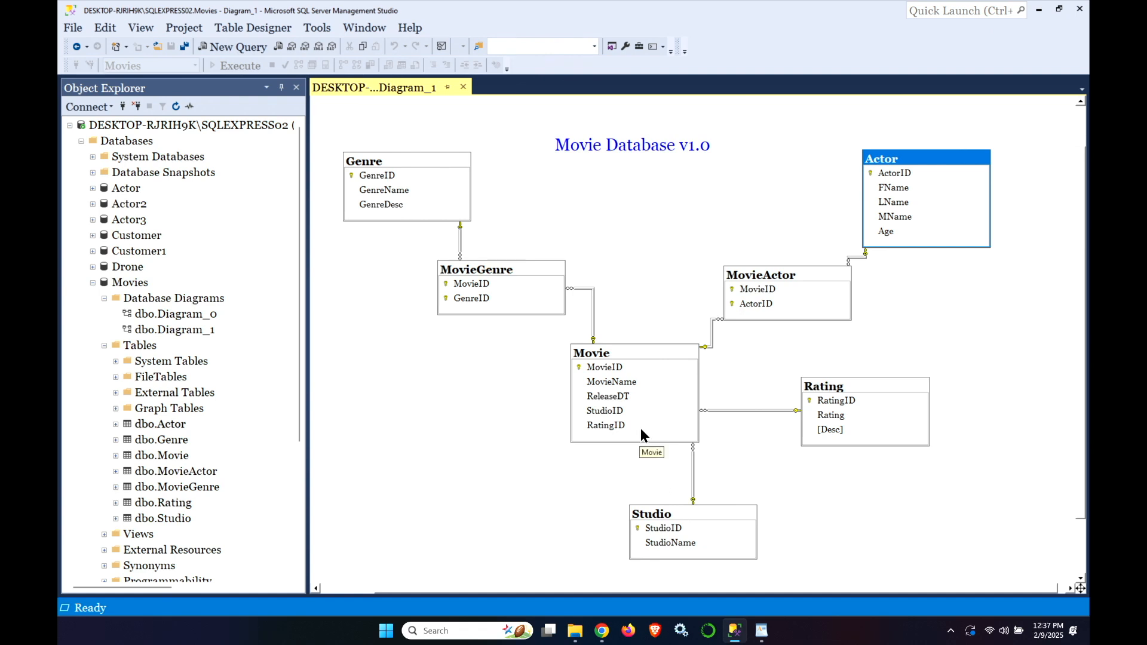
pyautogui.moveTo(624, 384)
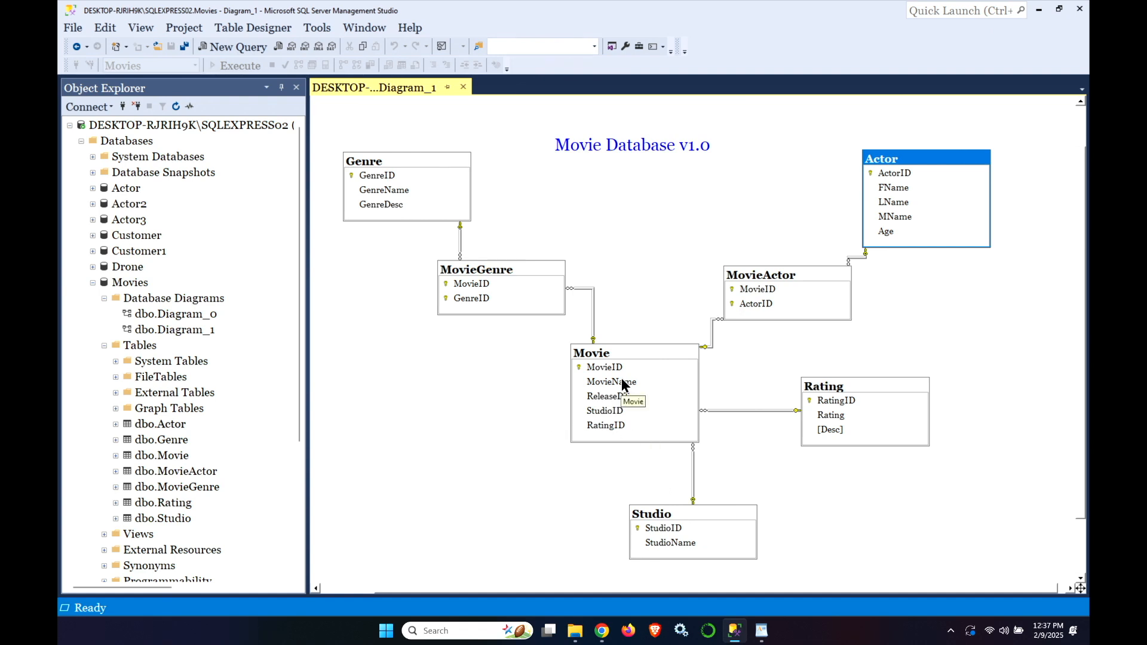
pyautogui.moveTo(687, 511)
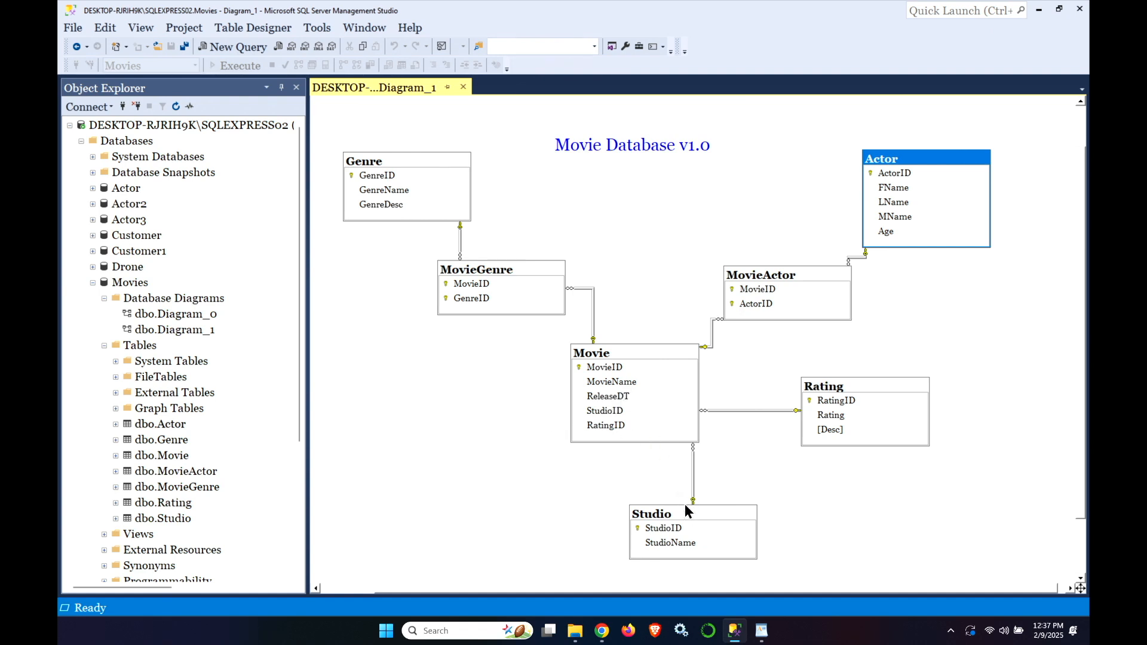
pyautogui.moveTo(651, 477)
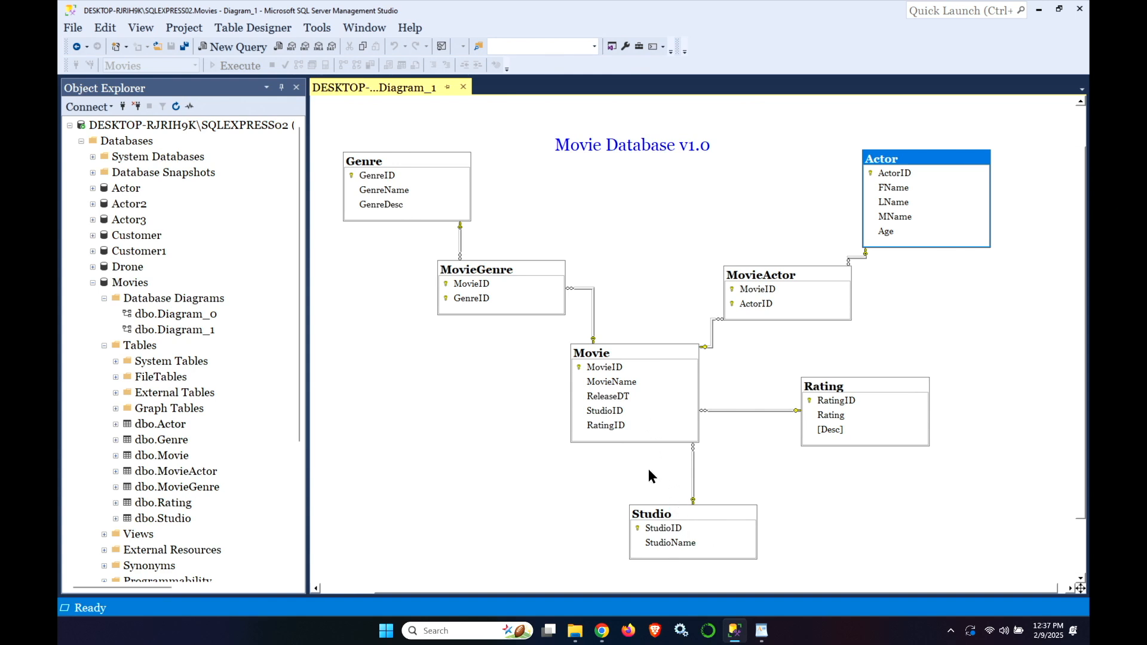
pyautogui.moveTo(459, 330)
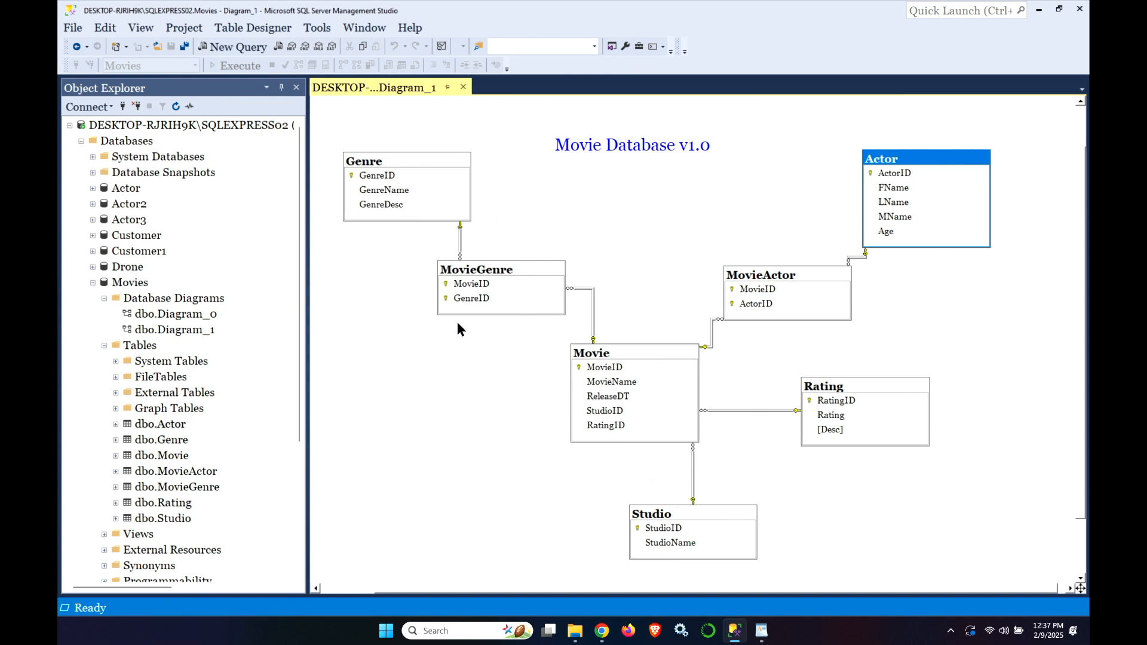
pyautogui.moveTo(671, 472)
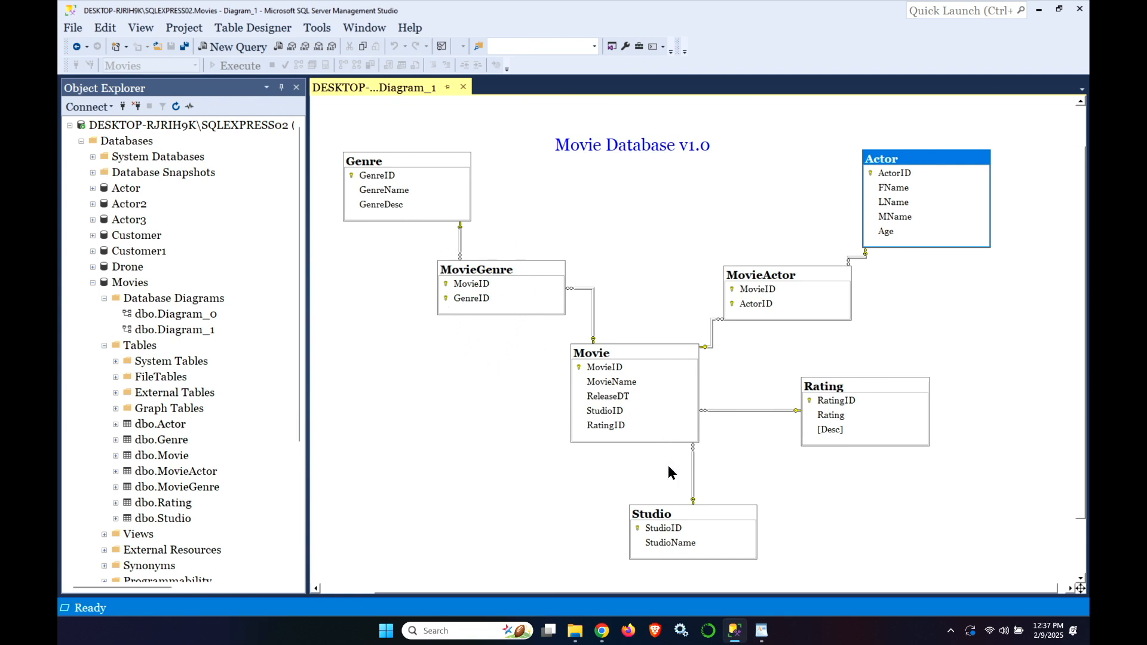
pyautogui.moveTo(659, 393)
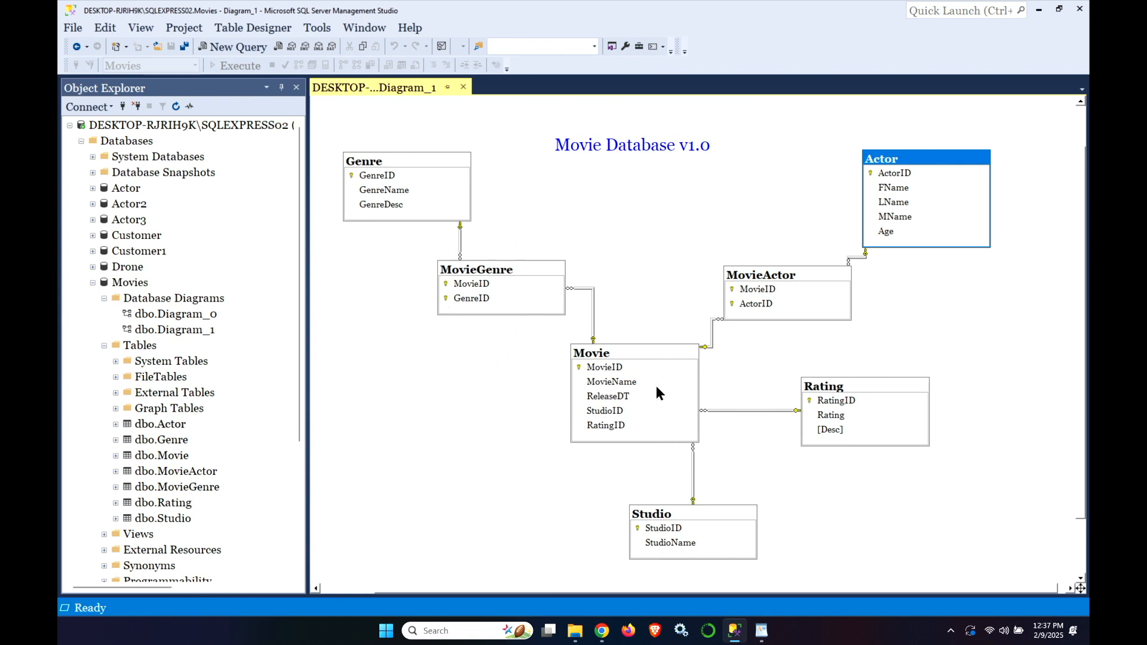
pyautogui.moveTo(752, 393)
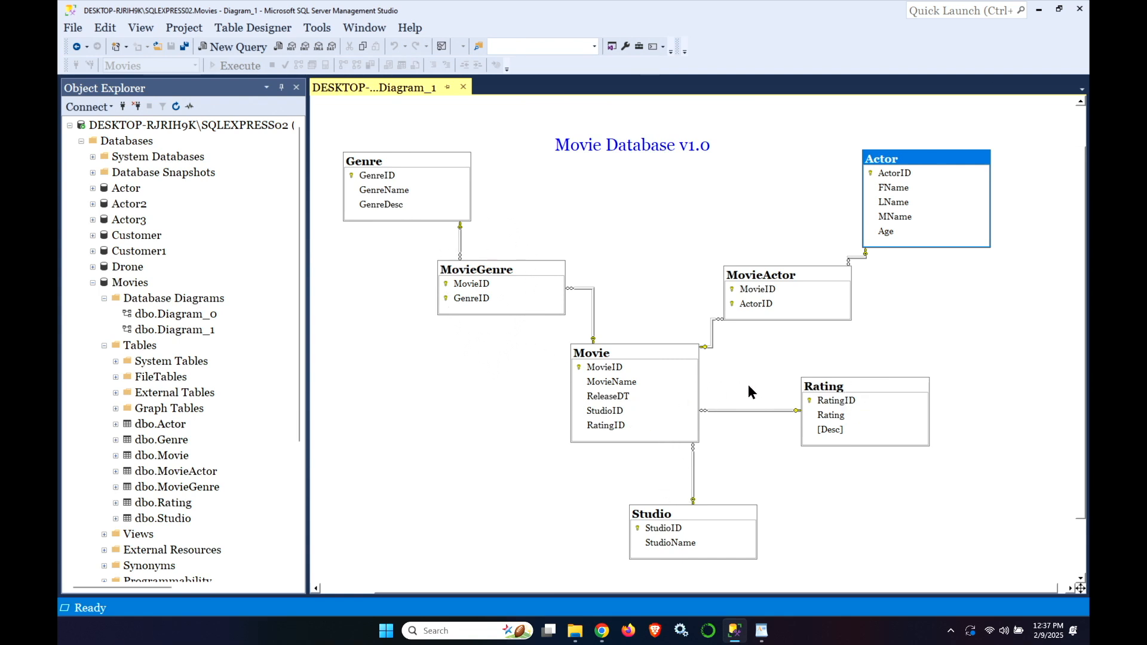
pyautogui.moveTo(826, 451)
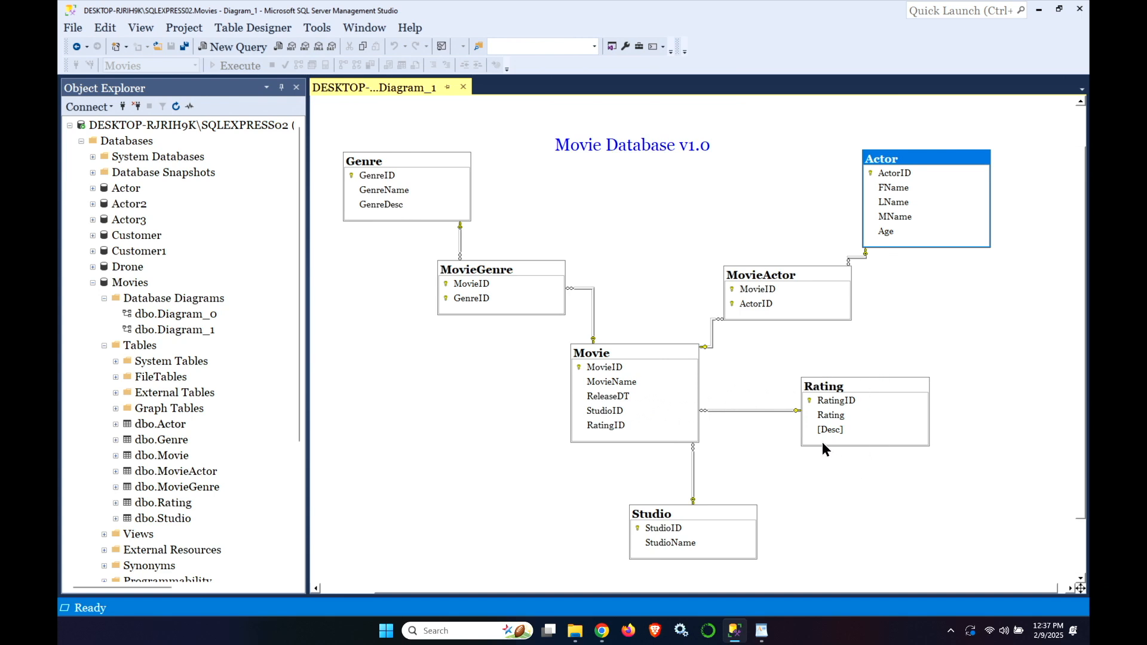
pyautogui.moveTo(847, 429)
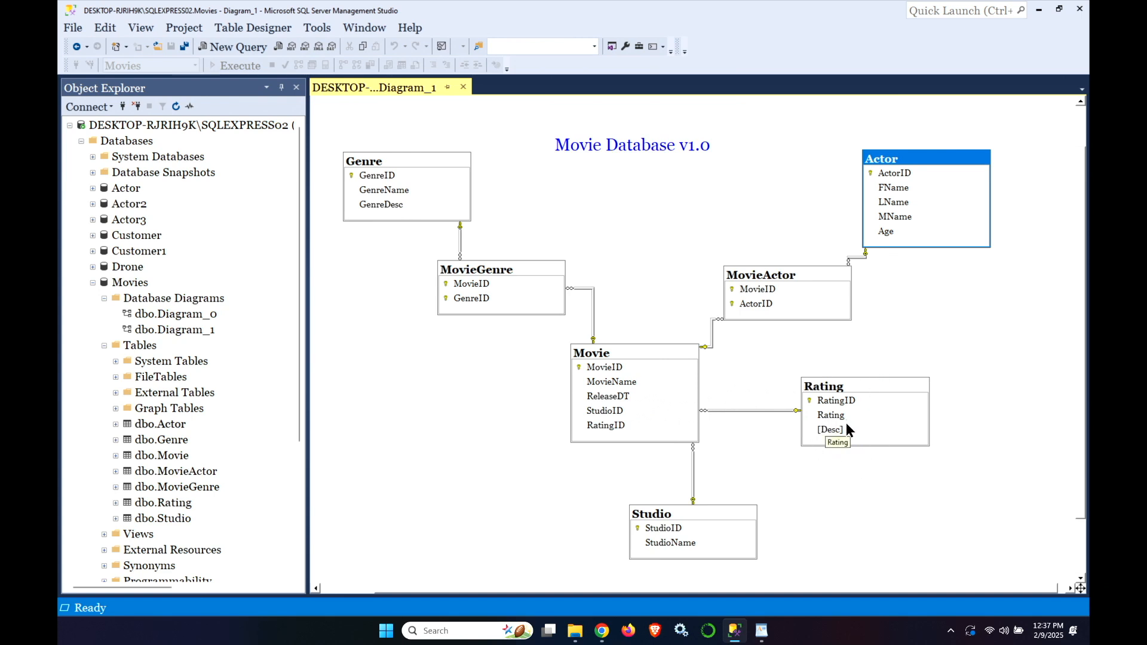
pyautogui.moveTo(840, 440)
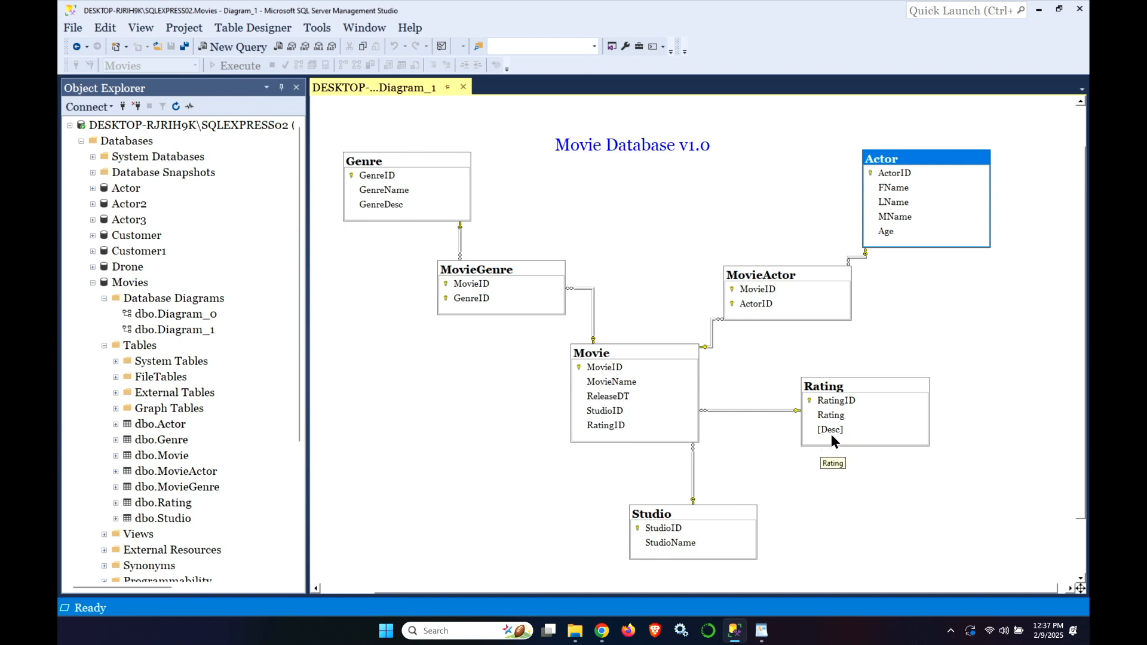
pyautogui.moveTo(836, 452)
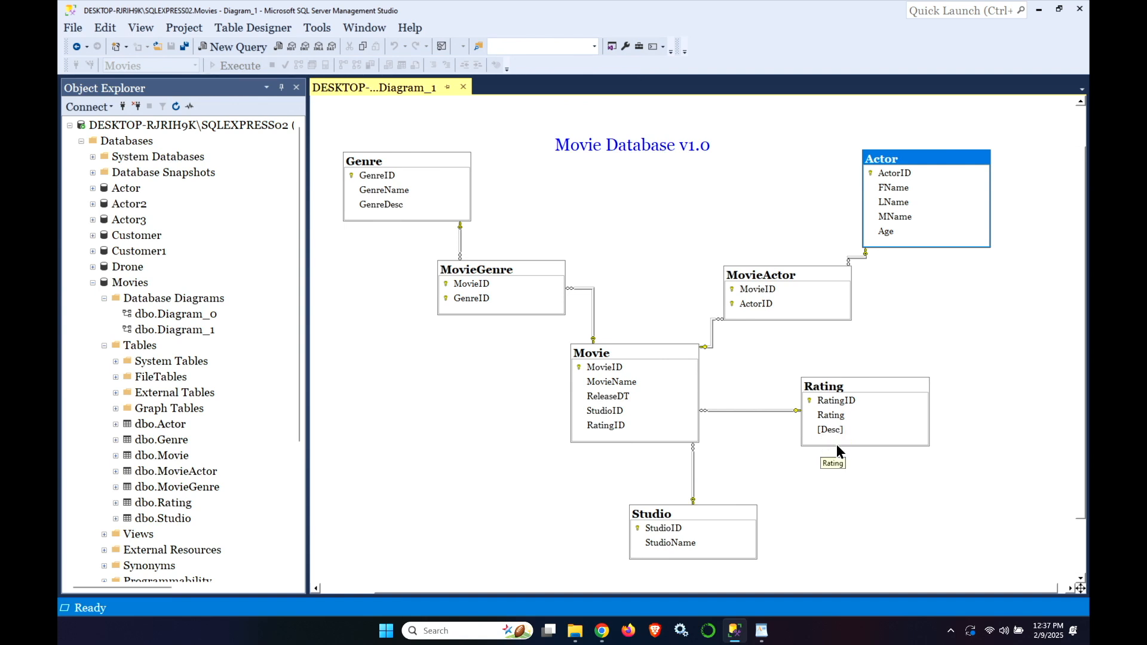
pyautogui.moveTo(825, 437)
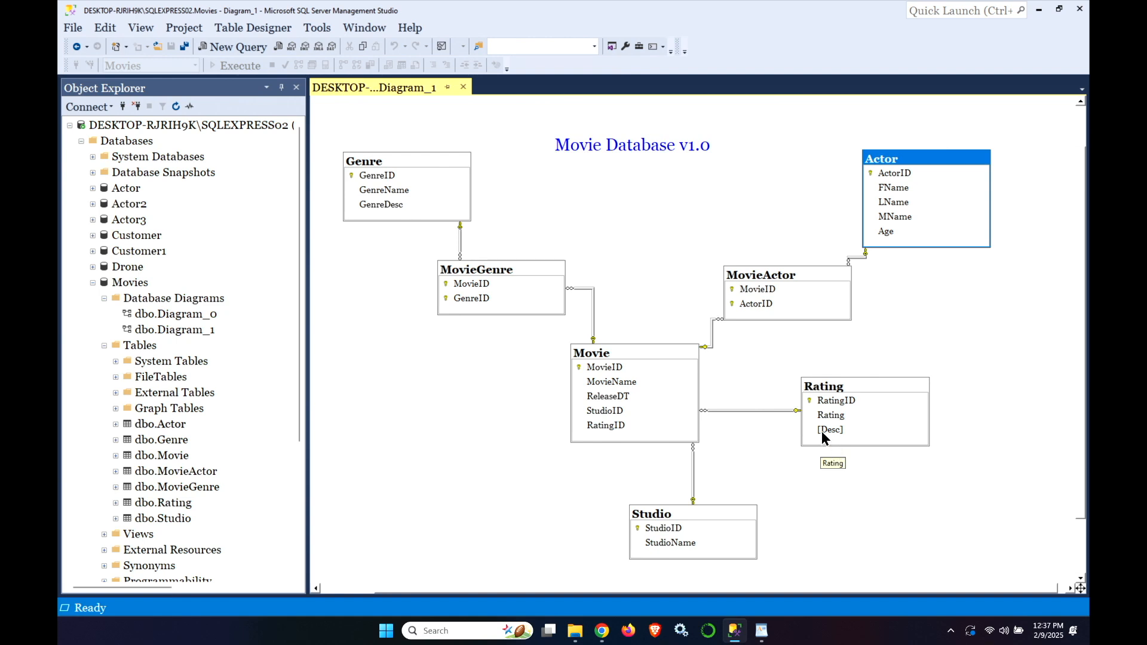
pyautogui.moveTo(824, 438)
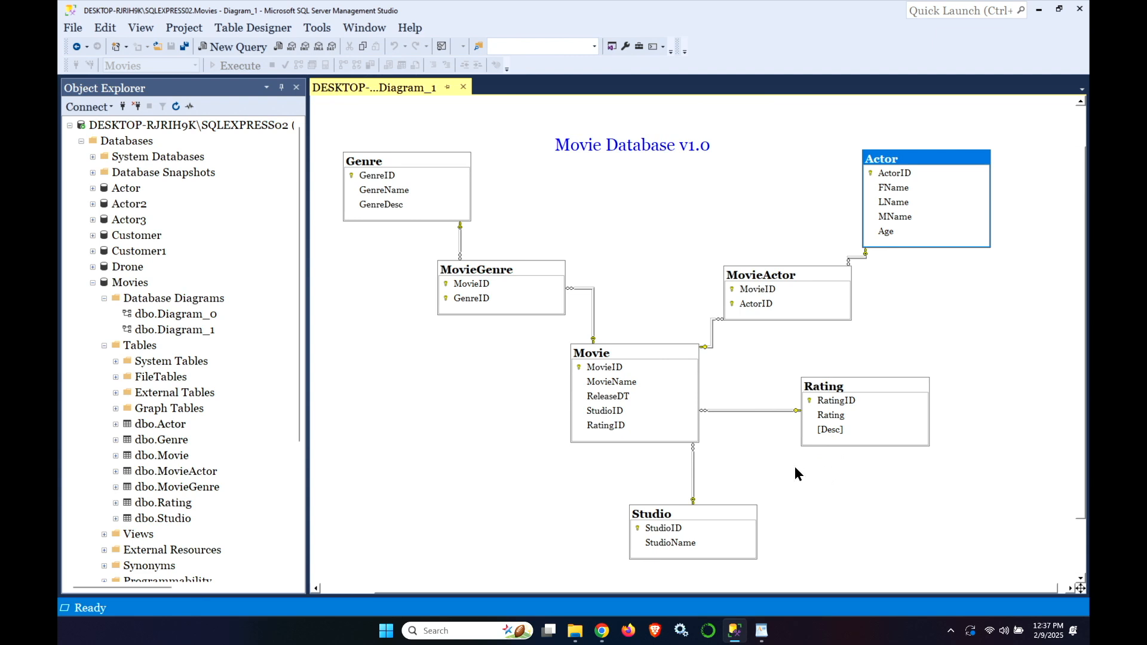
pyautogui.moveTo(671, 360)
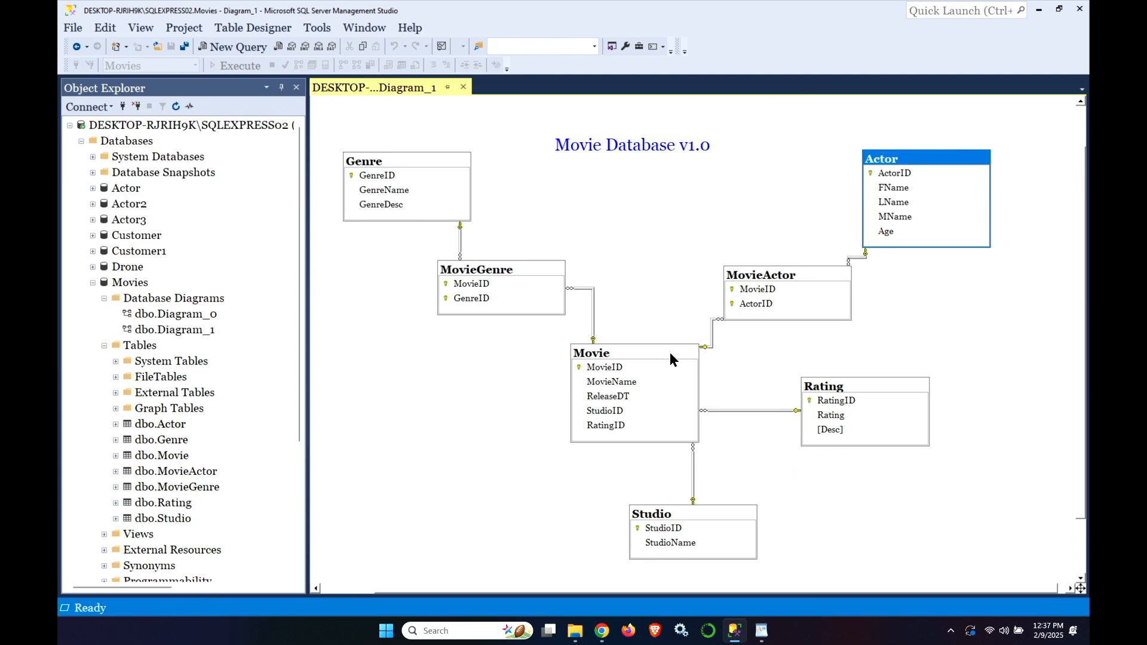
pyautogui.moveTo(653, 159)
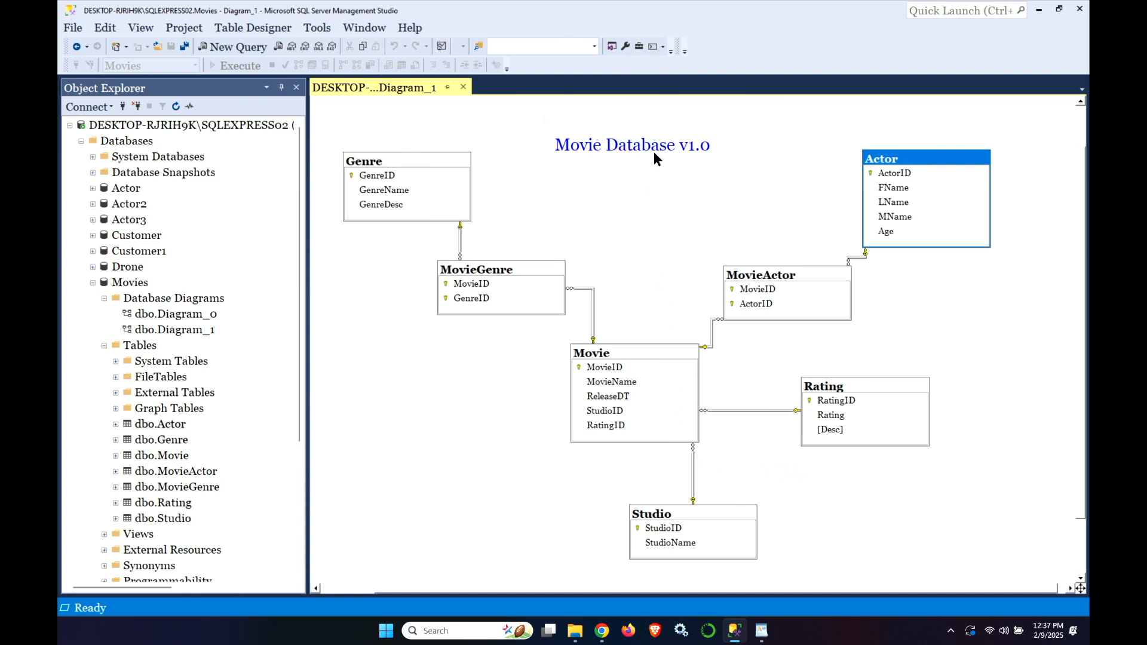
pyautogui.moveTo(375, 142)
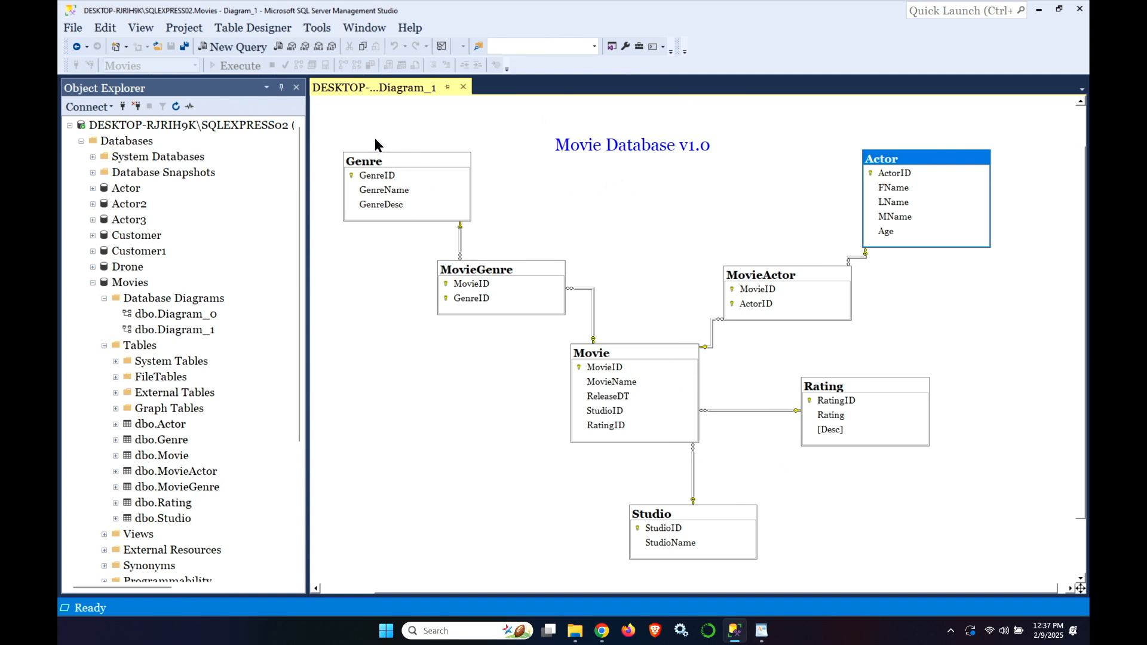
pyautogui.moveTo(248, 223)
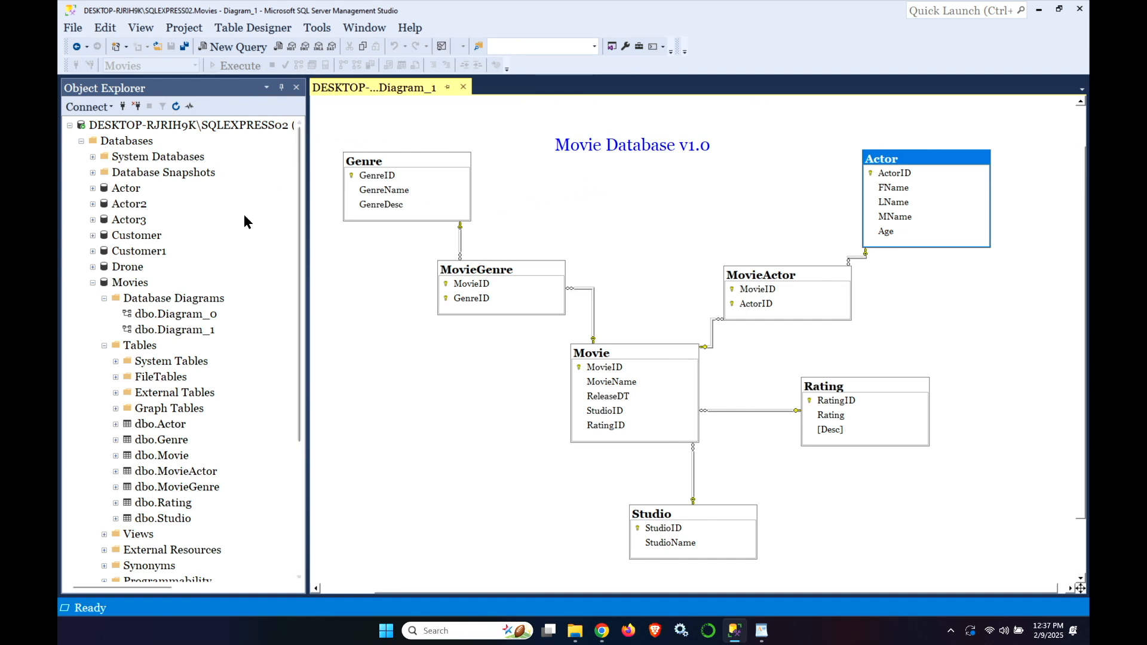
# Close the dbo.Actor rows so only the Movie Database v1.0 diagram stays open
pyautogui.click(159, 424)
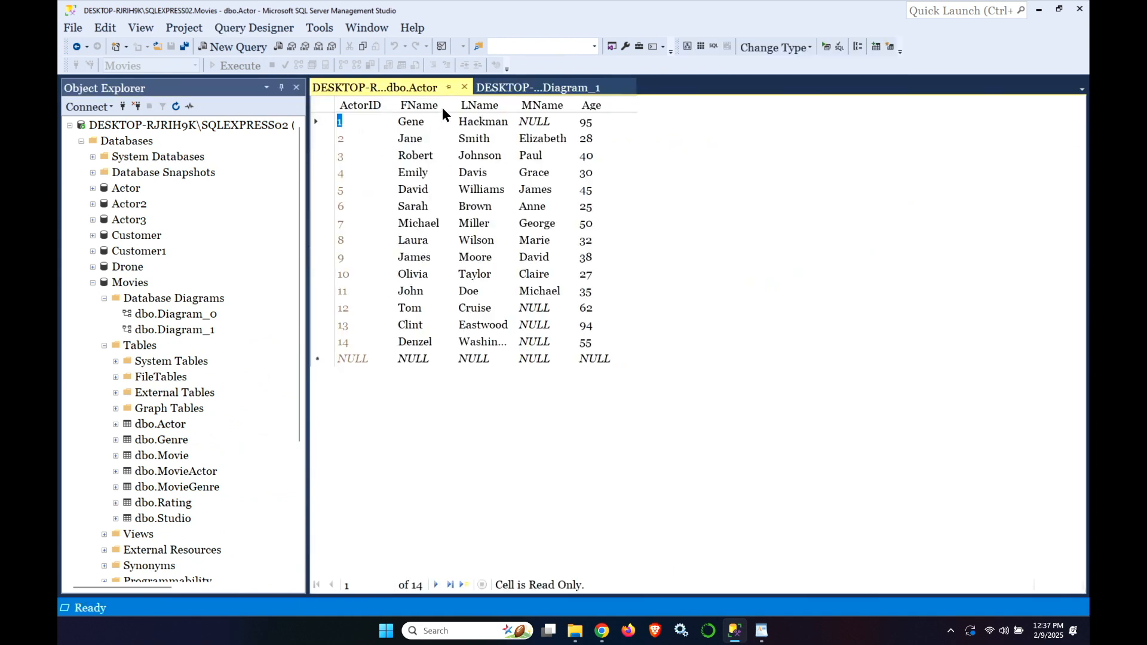
pyautogui.click(536, 87)
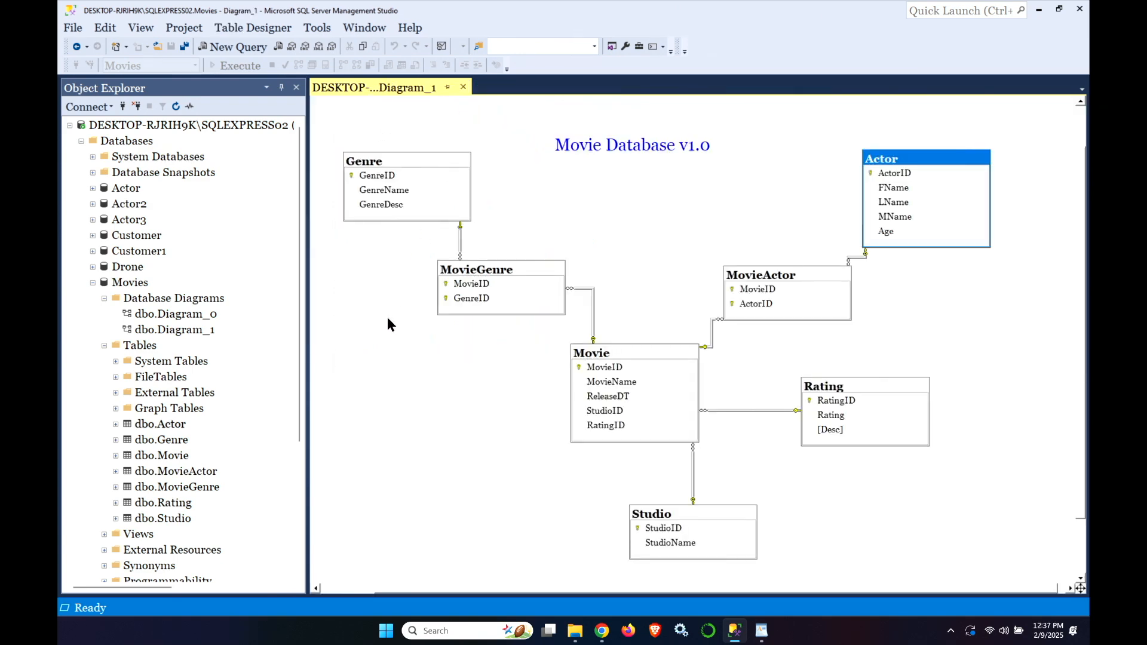
pyautogui.moveTo(182, 296)
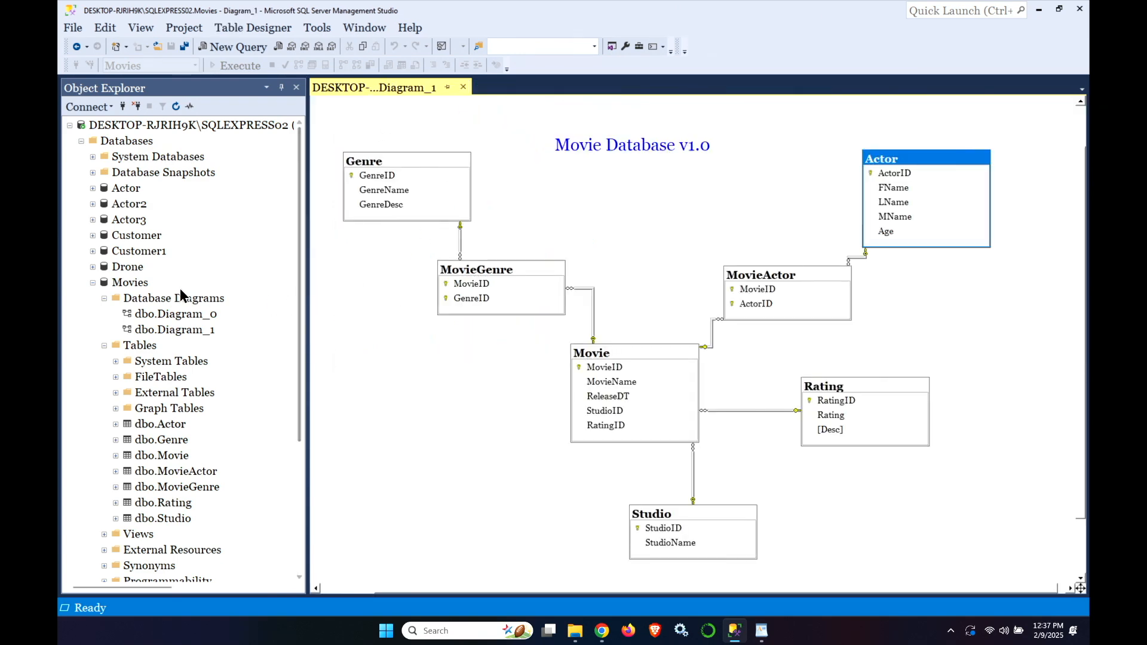
# Start Tasks > Back Up for the Movies database, a full disk backup to Movies.bak
pyautogui.rightClick(130, 282)
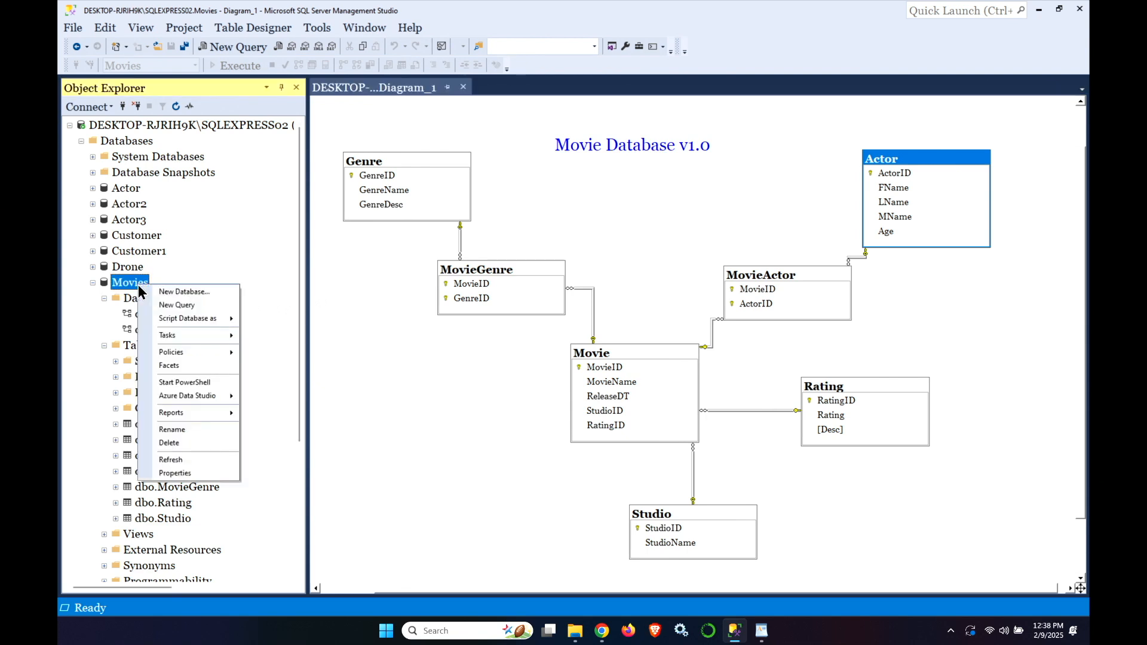
pyautogui.moveTo(167, 334)
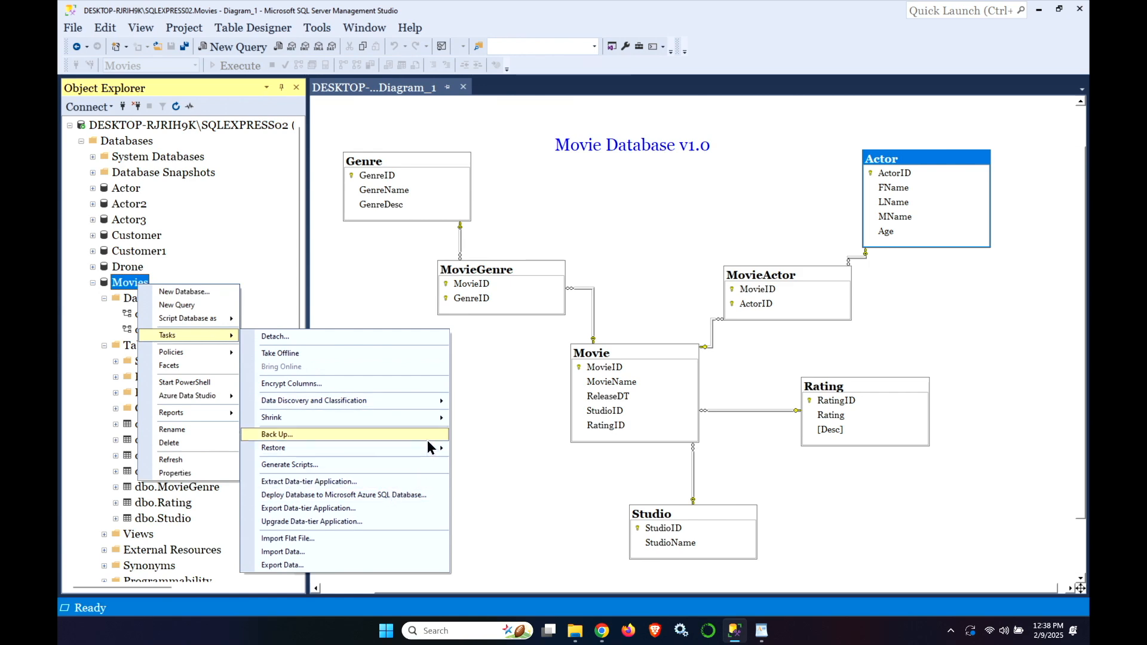
pyautogui.click(276, 434)
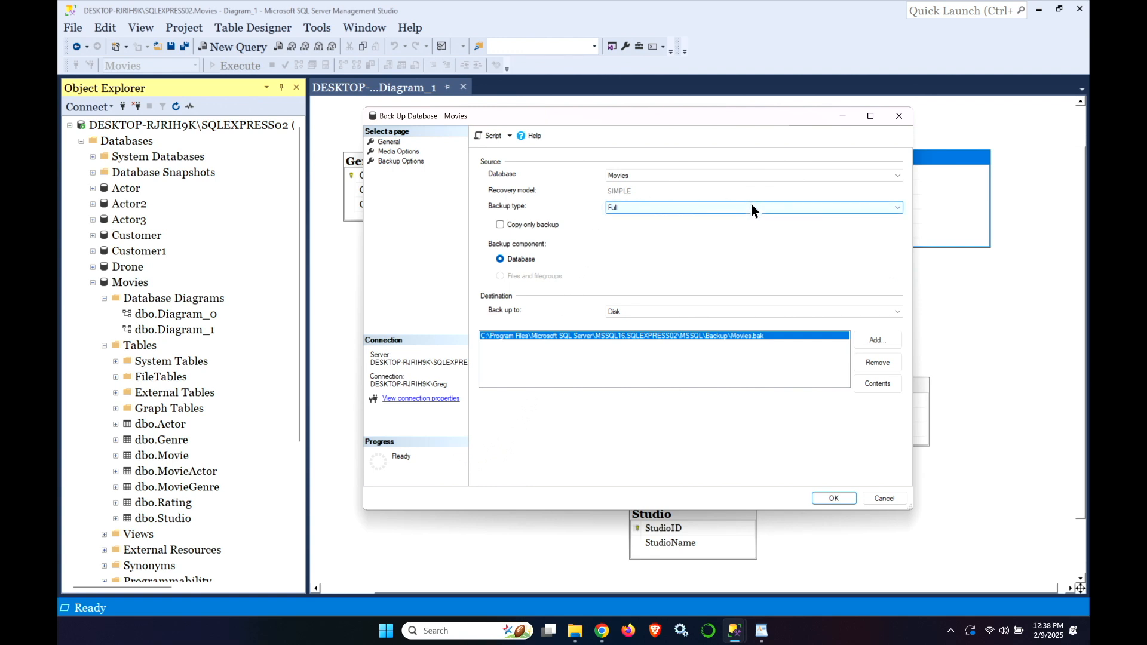
pyautogui.moveTo(662, 306)
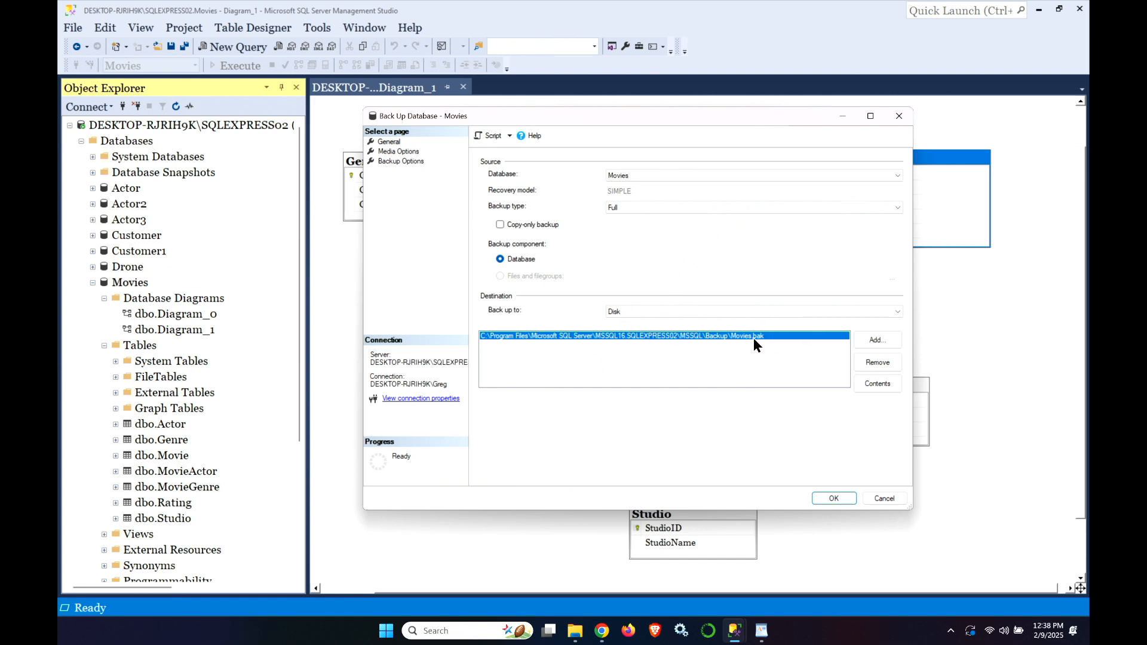
pyautogui.moveTo(833, 353)
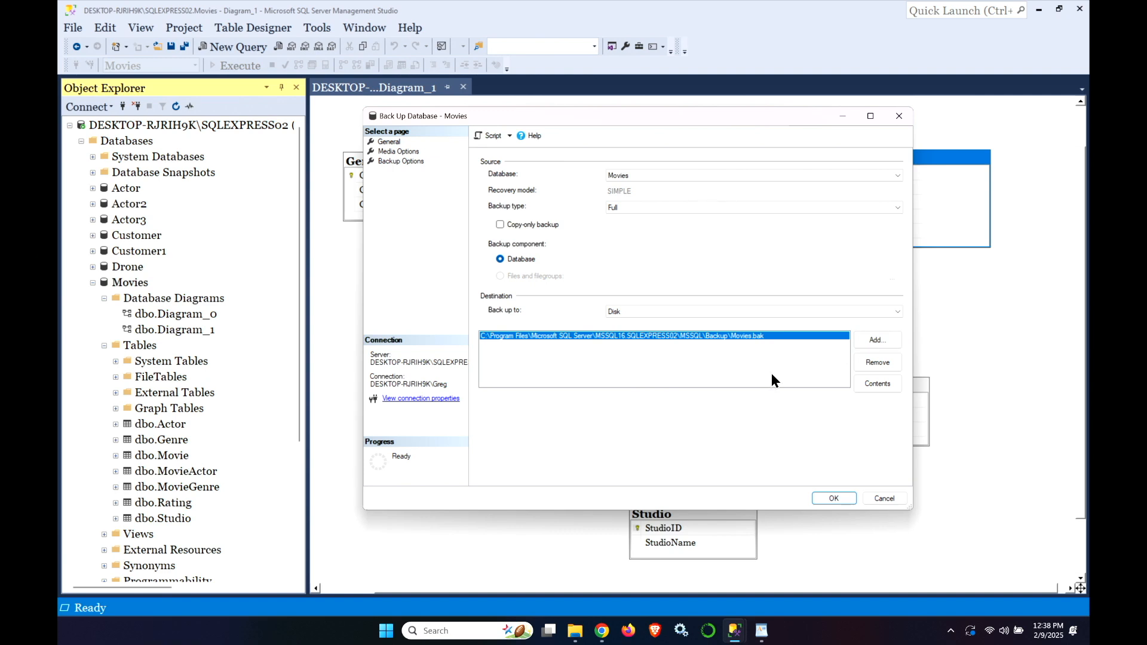
pyautogui.moveTo(729, 368)
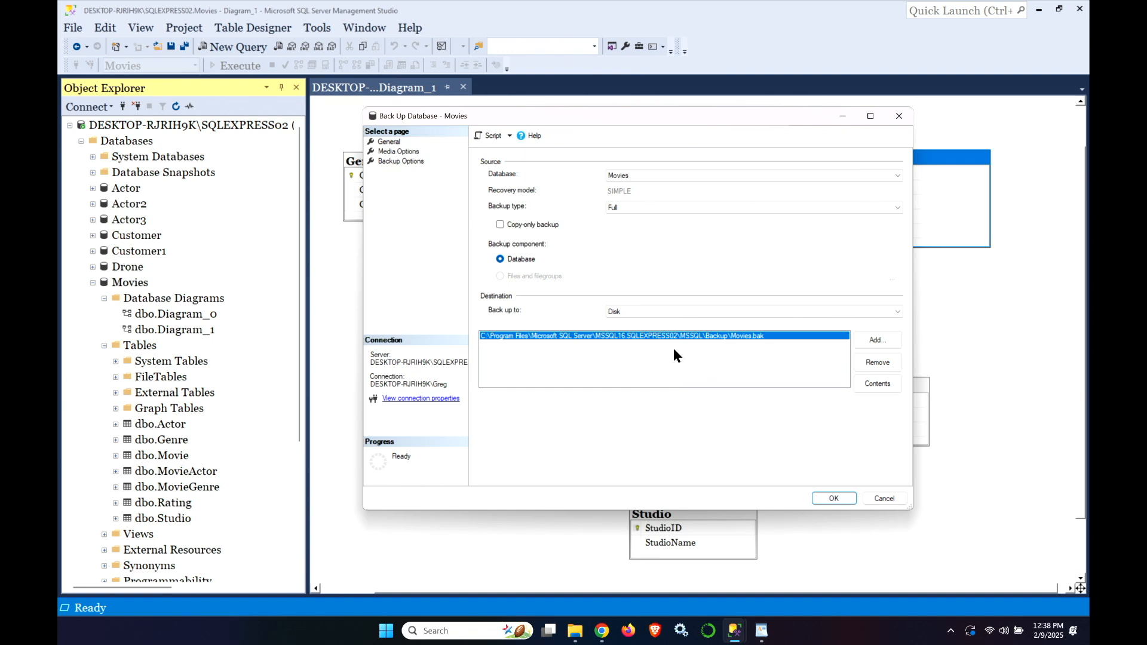
# Review the Backup Options page, run the full Movies backup and acknowledge its success
pyautogui.click(401, 161)
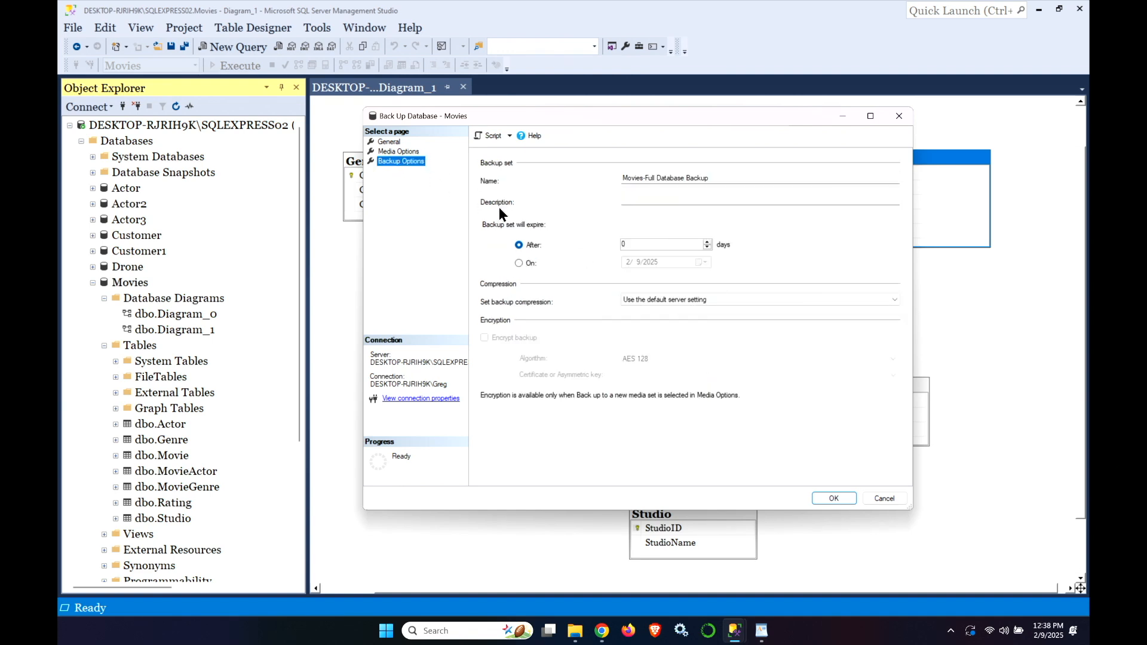
pyautogui.moveTo(597, 210)
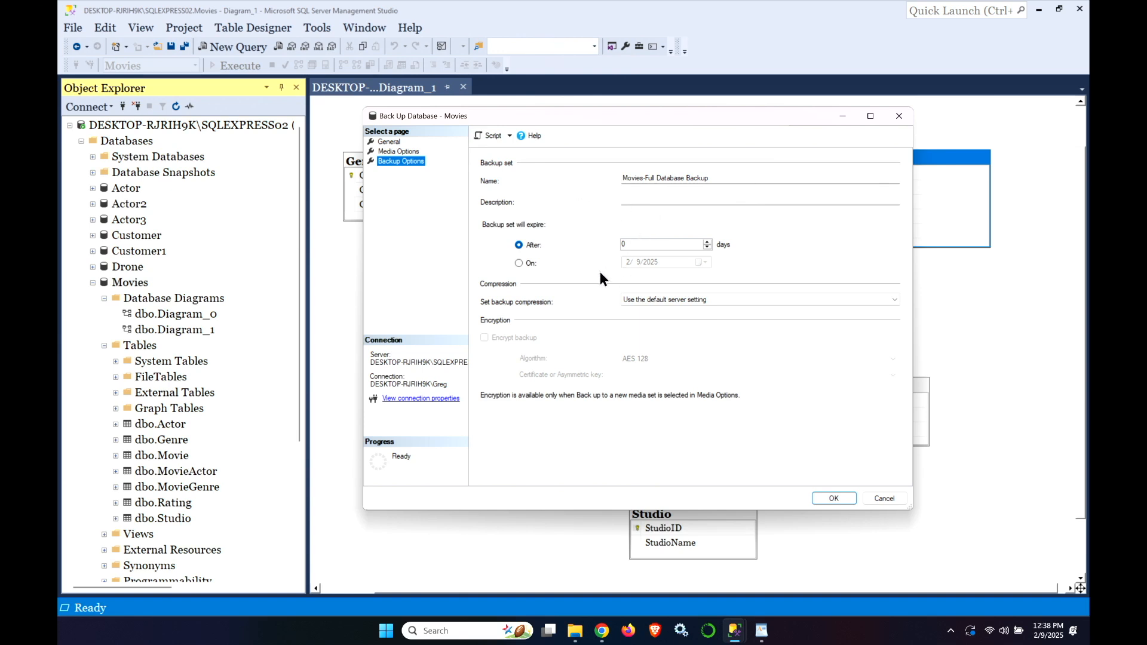
pyautogui.moveTo(618, 261)
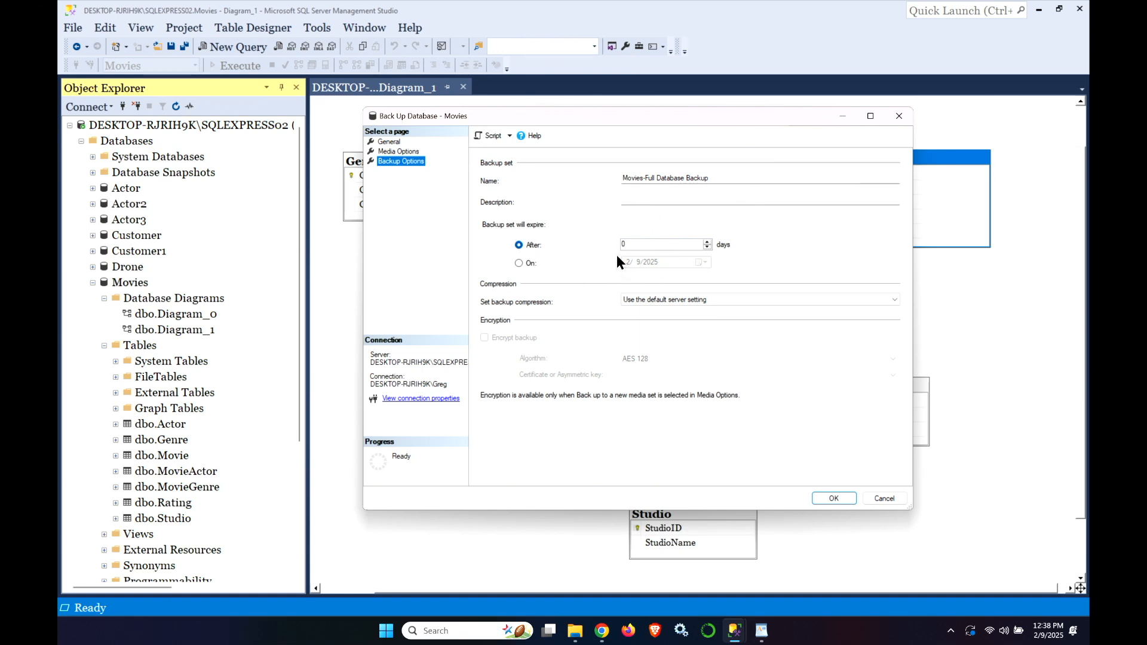
pyautogui.moveTo(675, 314)
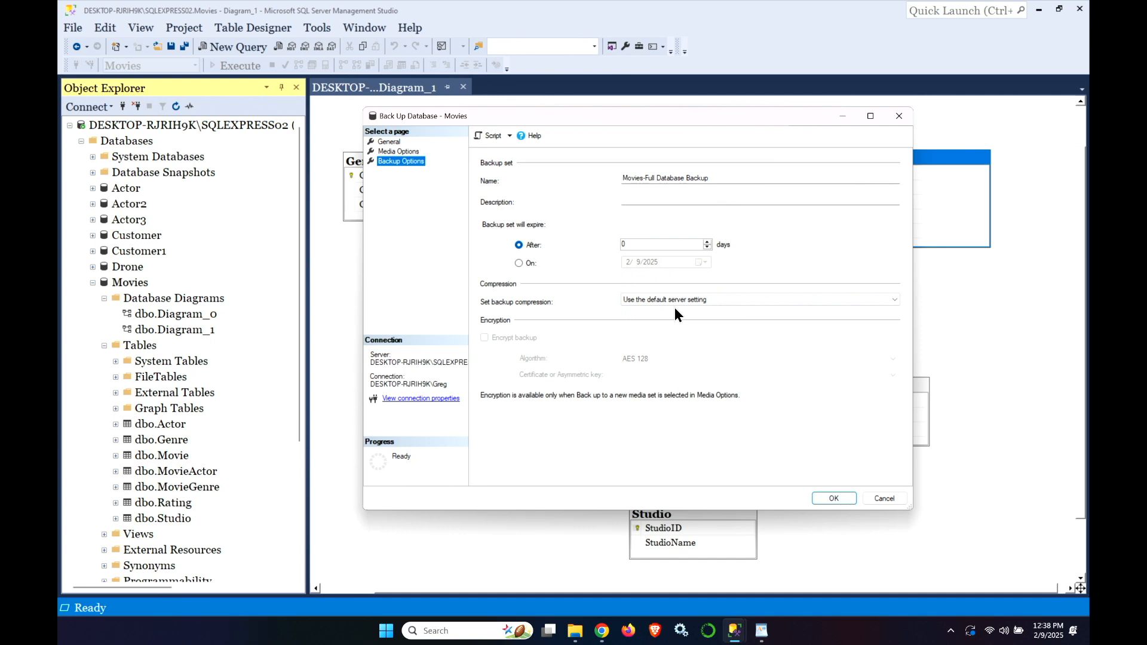
pyautogui.moveTo(611, 307)
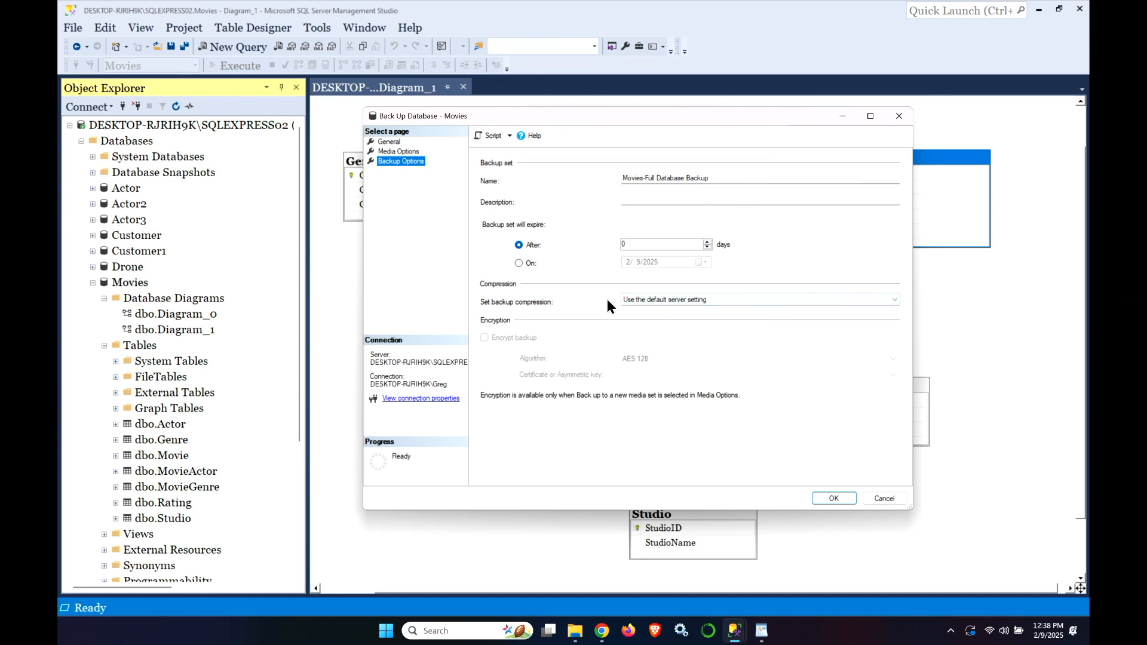
pyautogui.moveTo(501, 347)
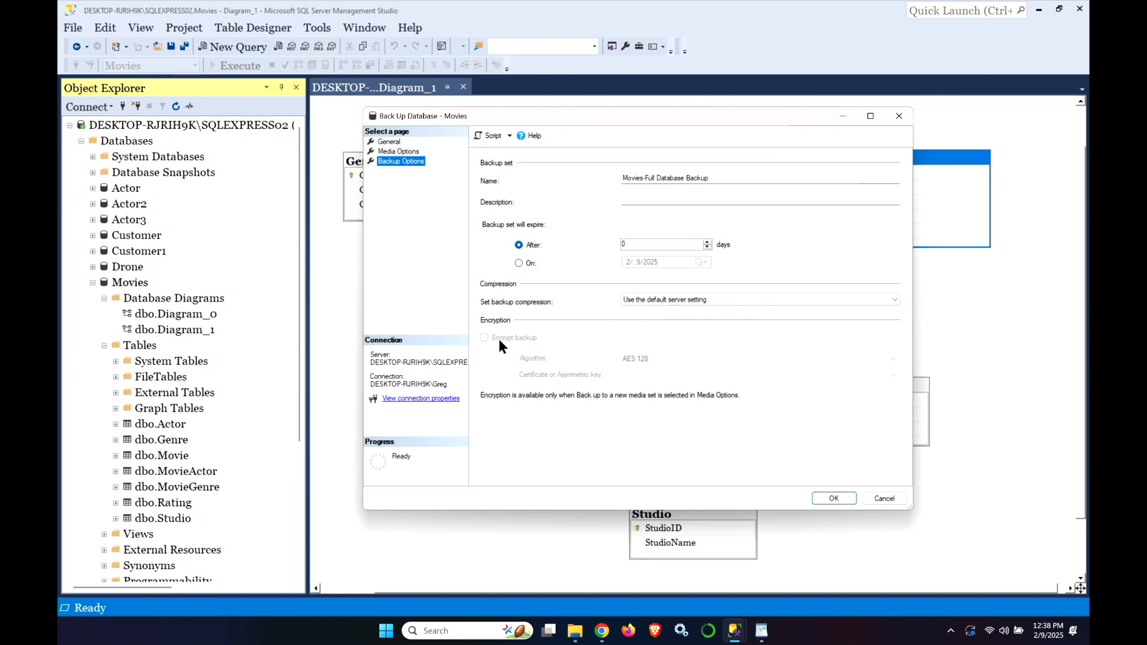
pyautogui.moveTo(581, 352)
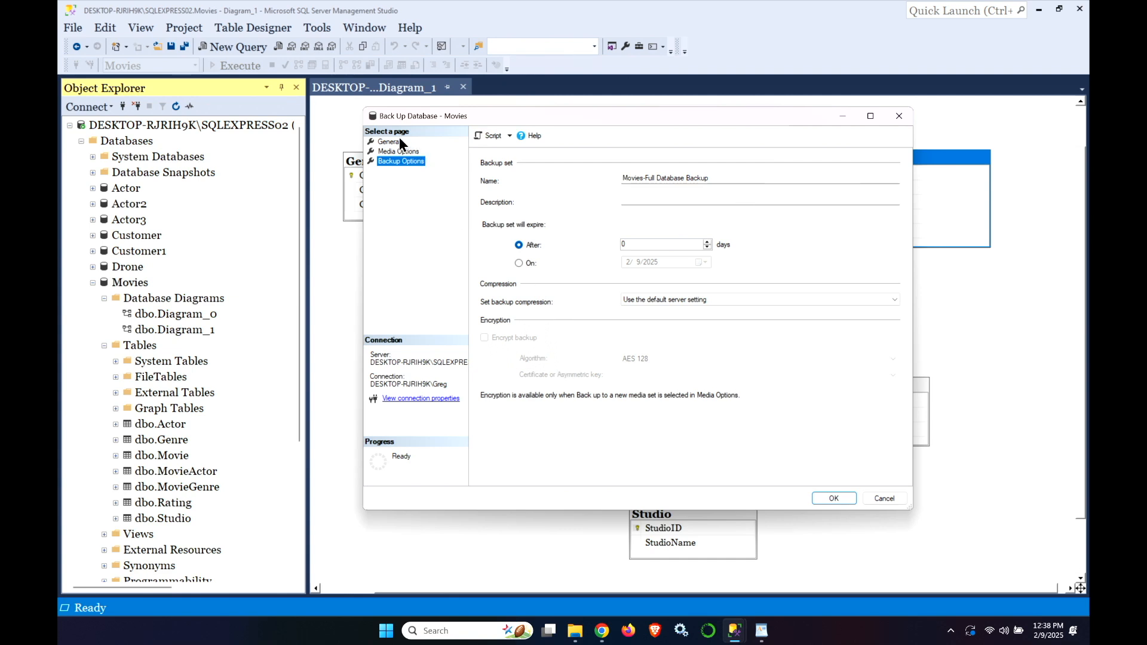
pyautogui.click(388, 141)
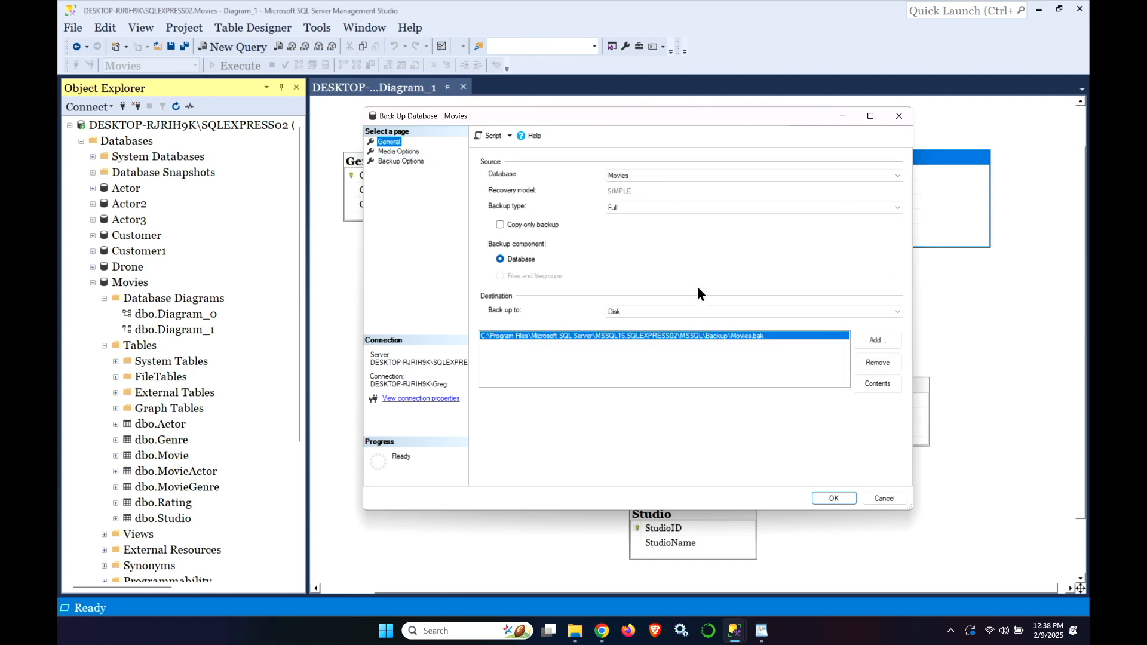
pyautogui.moveTo(849, 487)
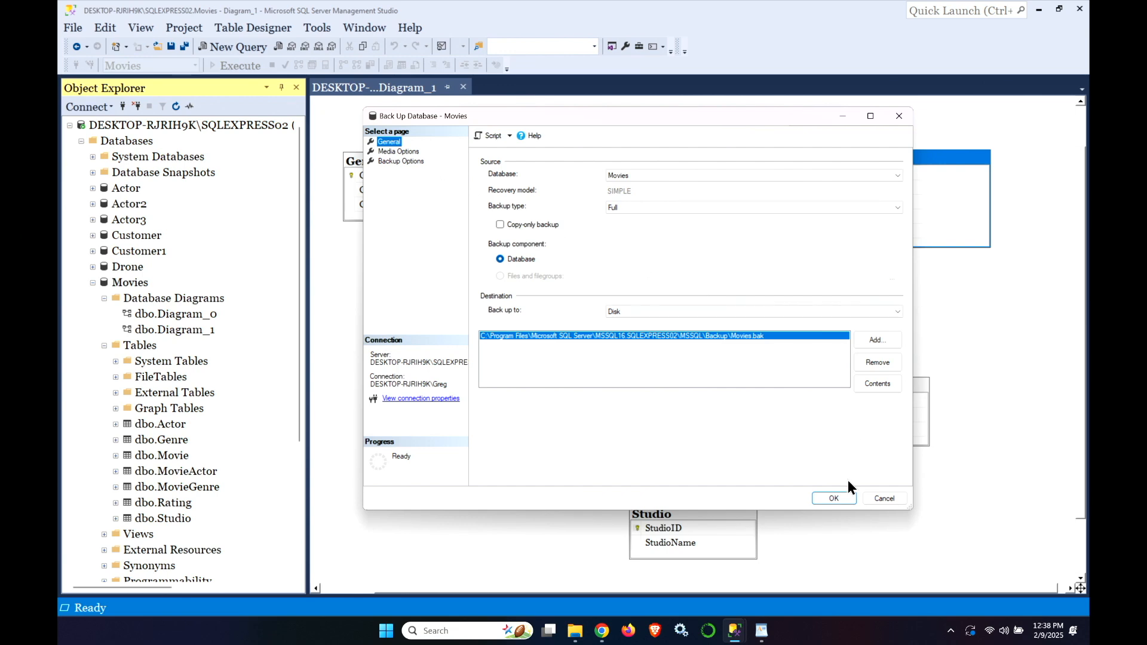
pyautogui.click(834, 498)
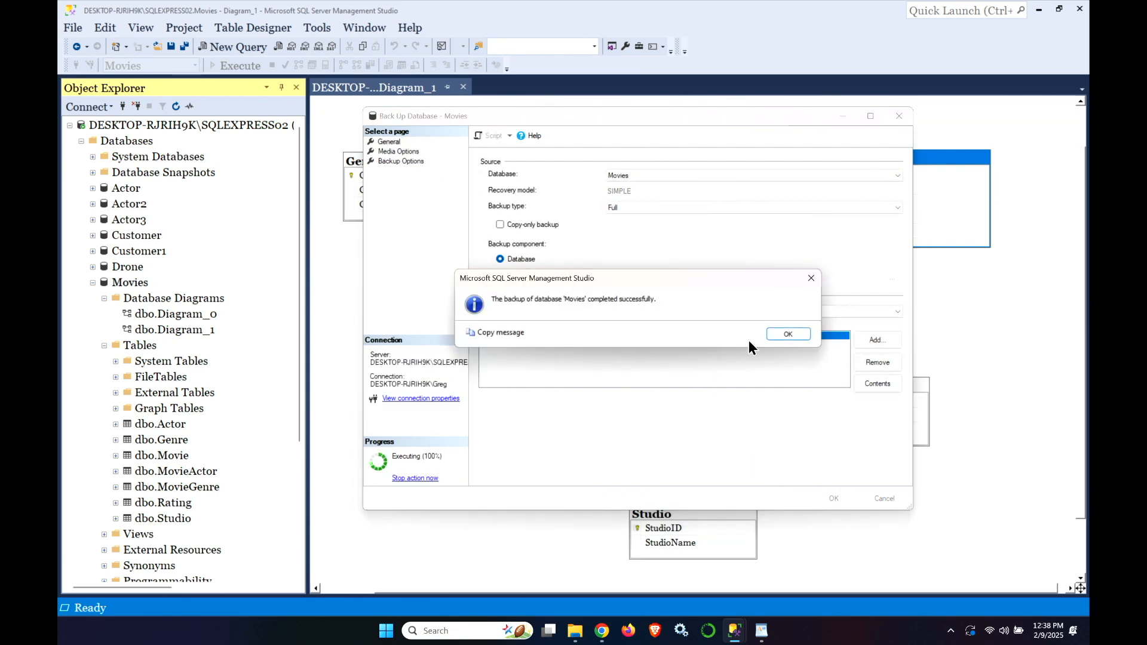
pyautogui.click(787, 334)
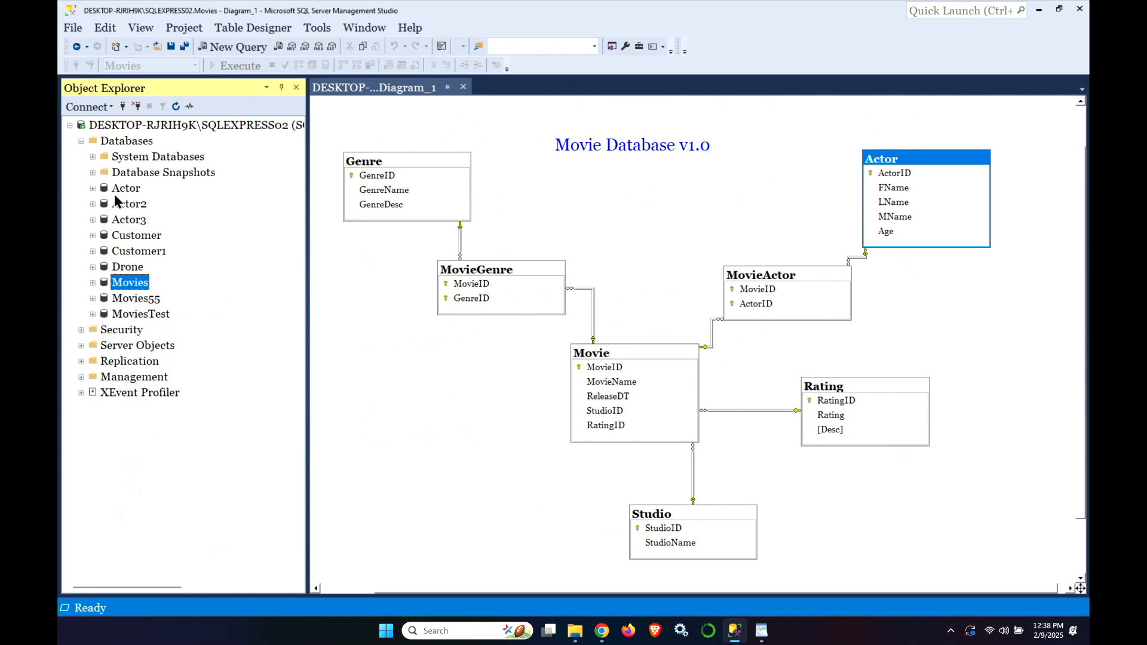
# Create a new empty database named Movies2
pyautogui.rightClick(126, 141)
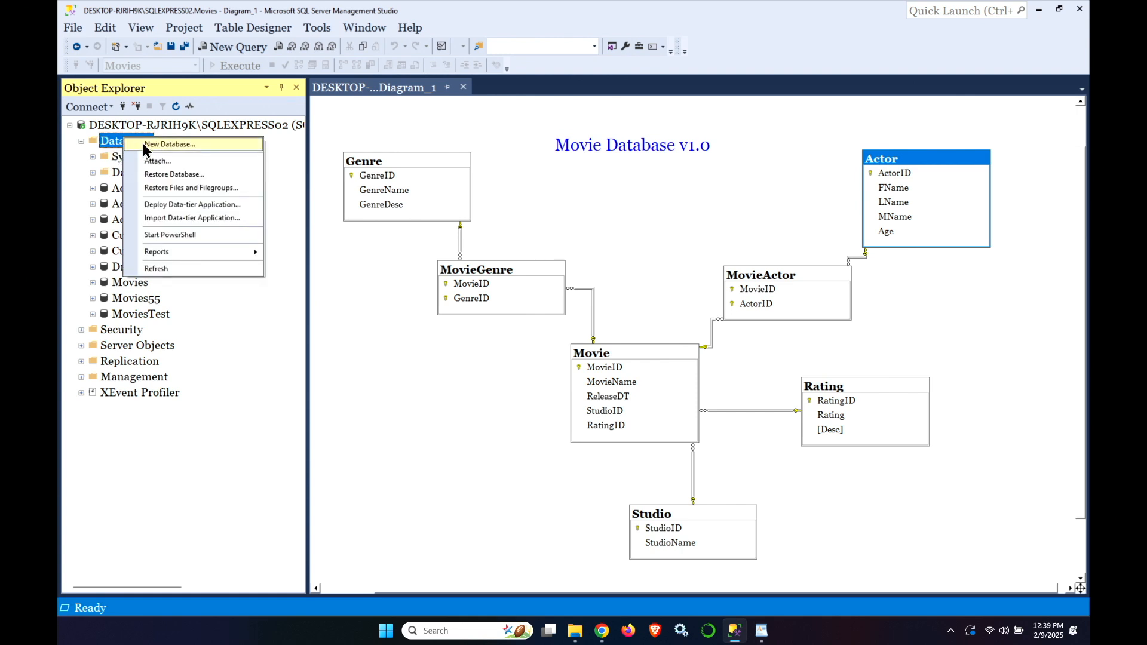
pyautogui.click(168, 143)
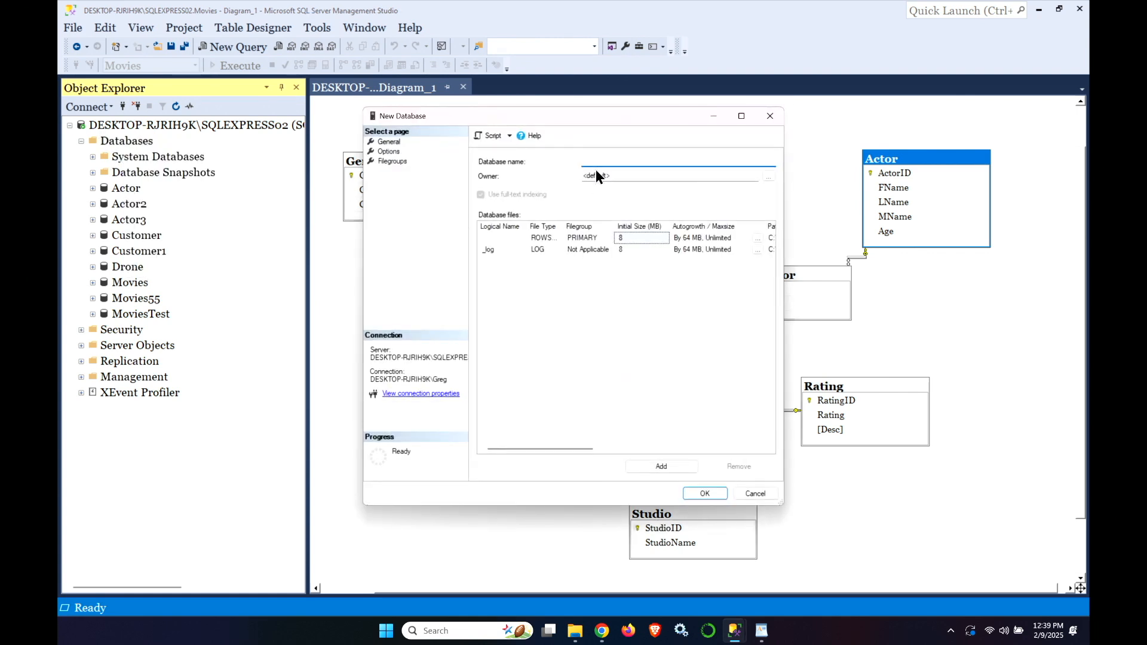
pyautogui.write('Movies2')
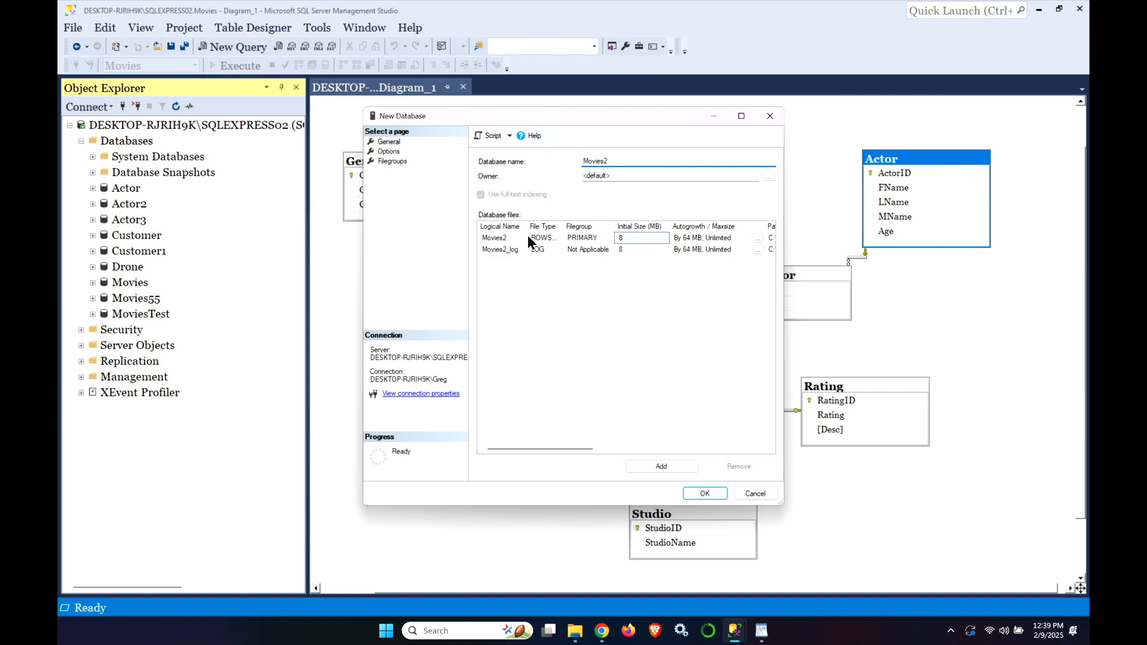
pyautogui.moveTo(520, 220)
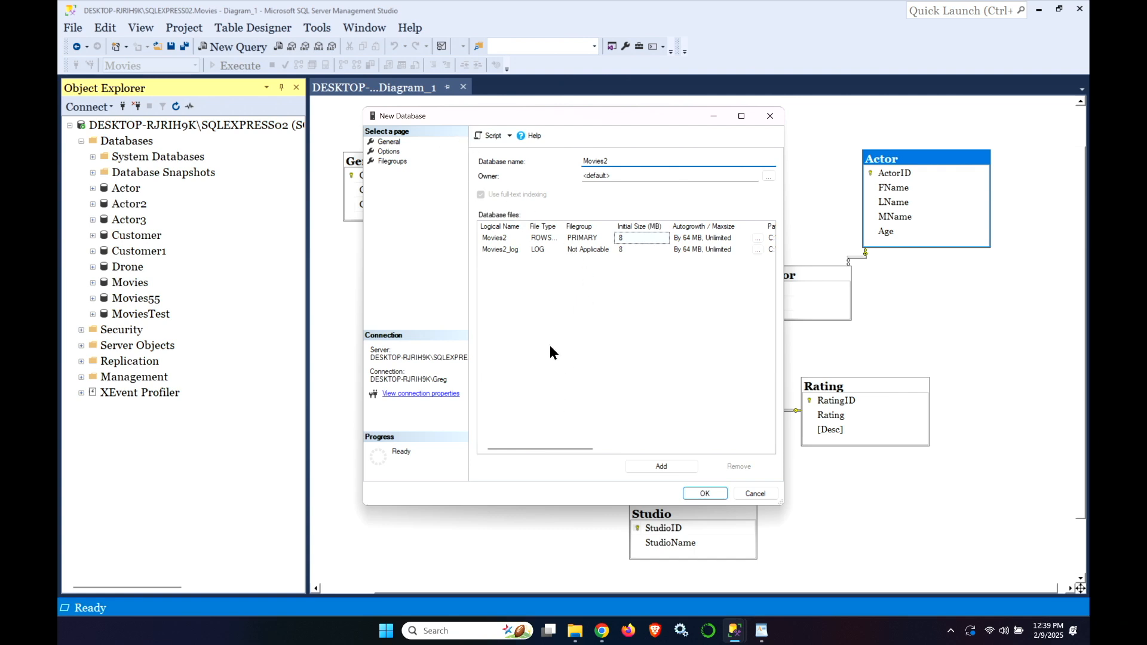
pyautogui.click(703, 493)
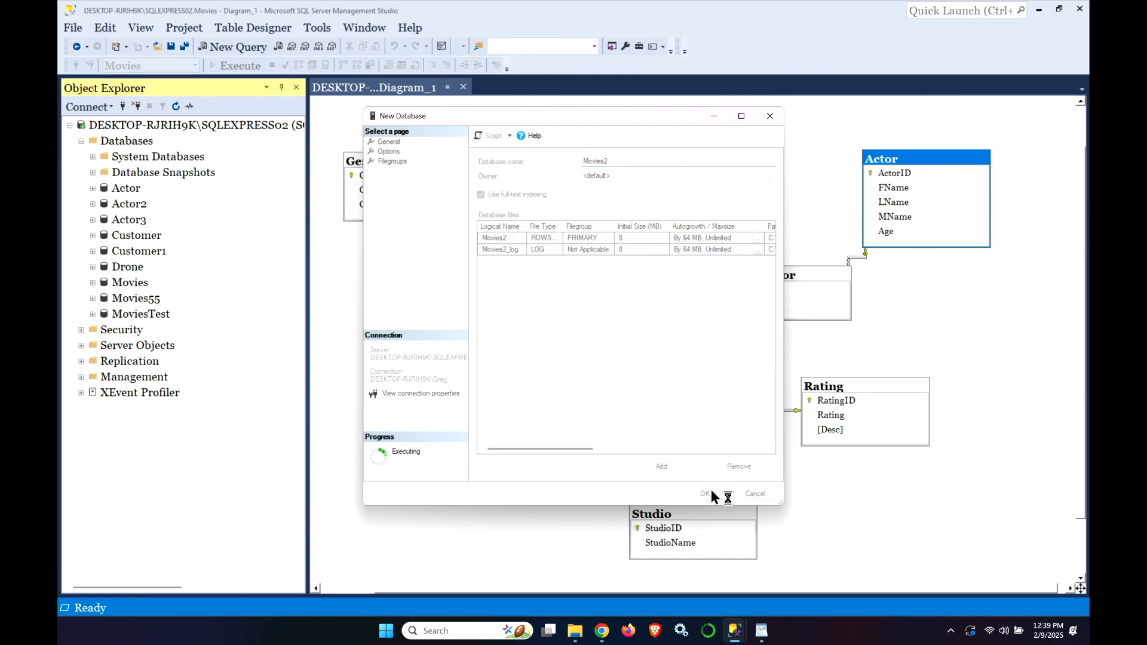
pyautogui.click(704, 494)
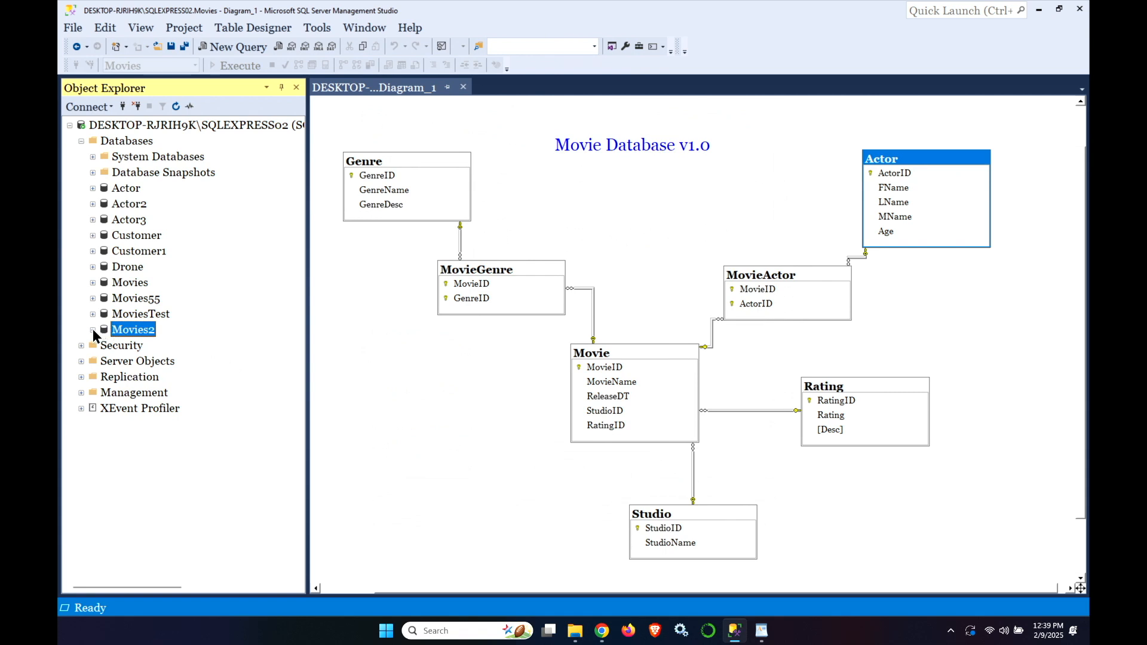
# Expand Movies2 and its empty Tables node, then bring up its database actions
pyautogui.click(93, 329)
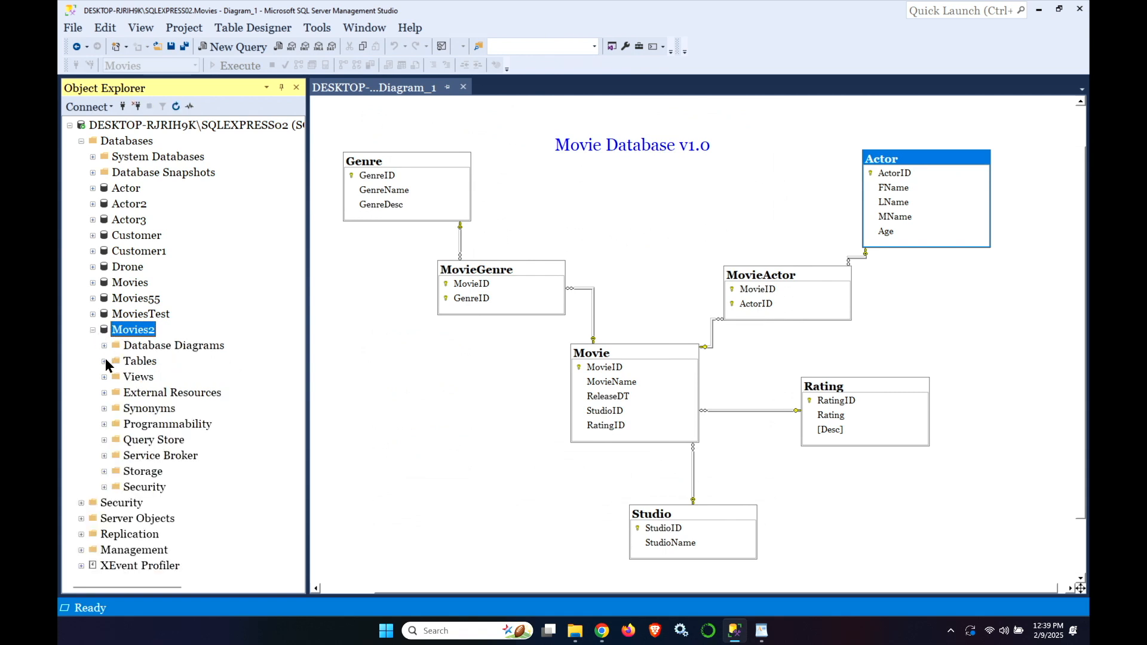
pyautogui.click(104, 361)
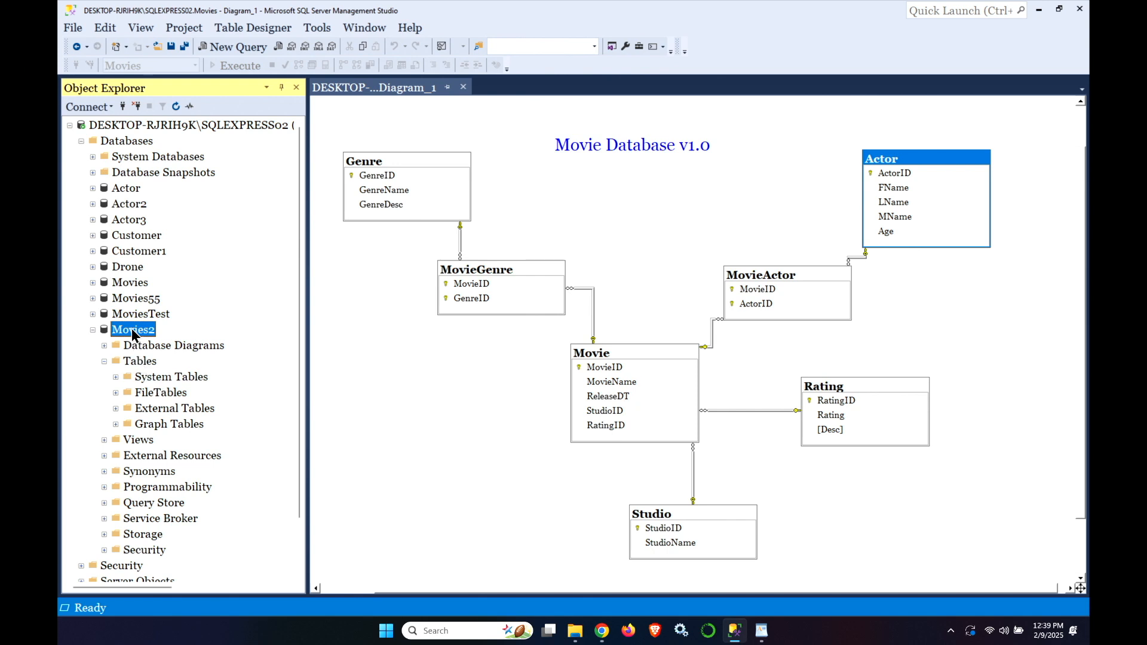
pyautogui.rightClick(133, 330)
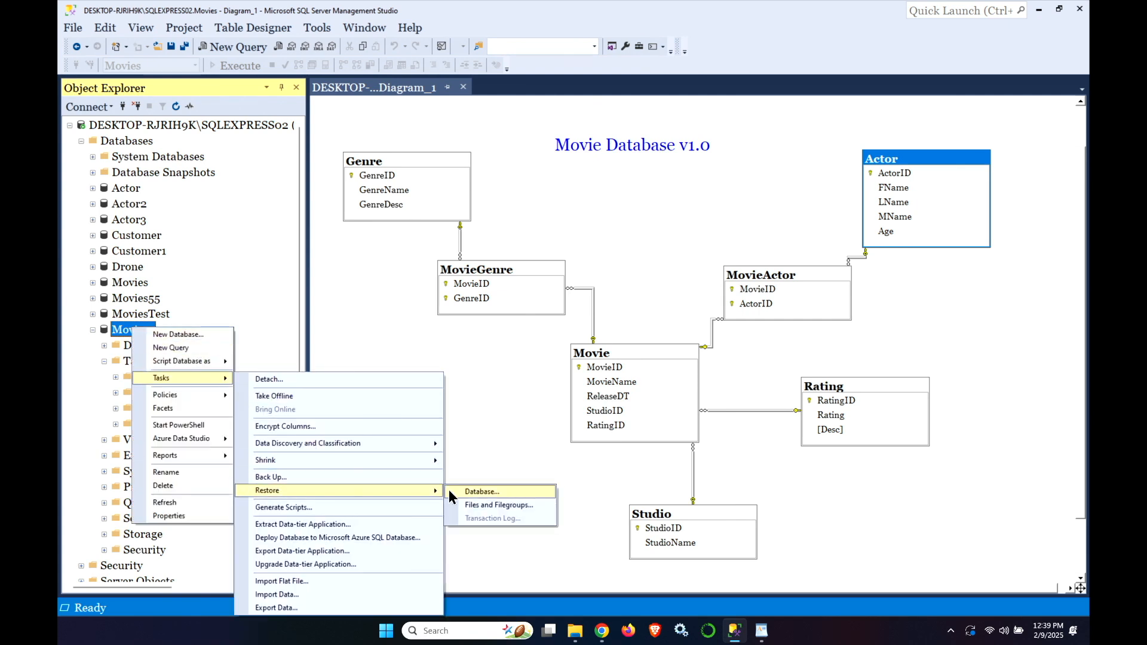
# Set up Restore Database for Movies2 with Movies as the source and its full backup set
pyautogui.click(482, 491)
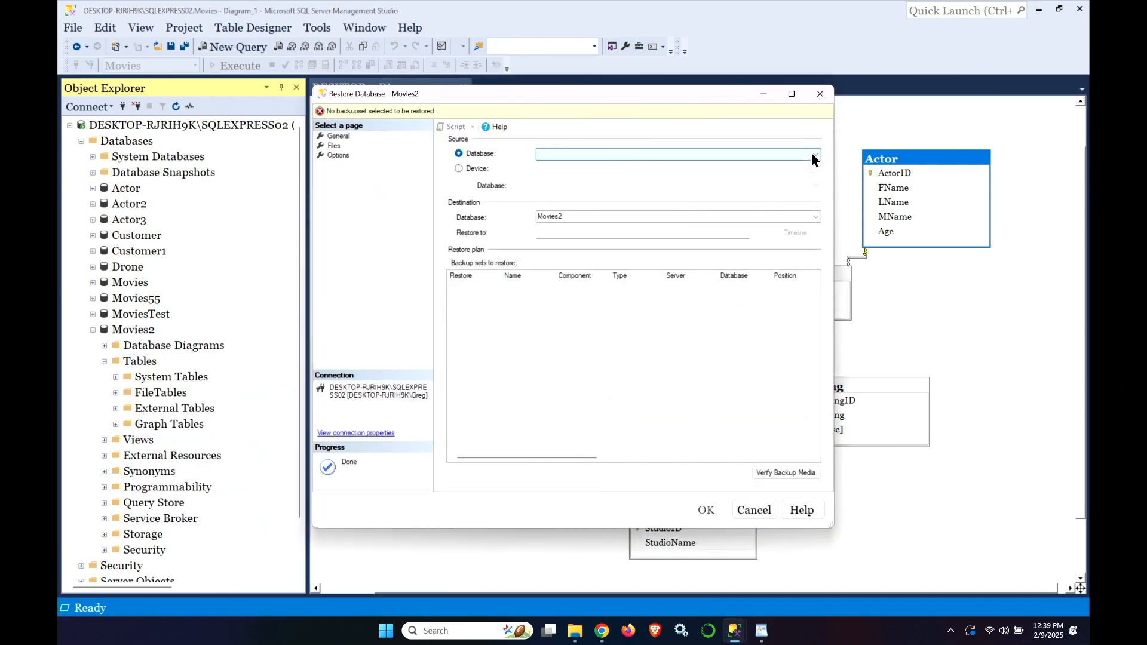
pyautogui.click(813, 155)
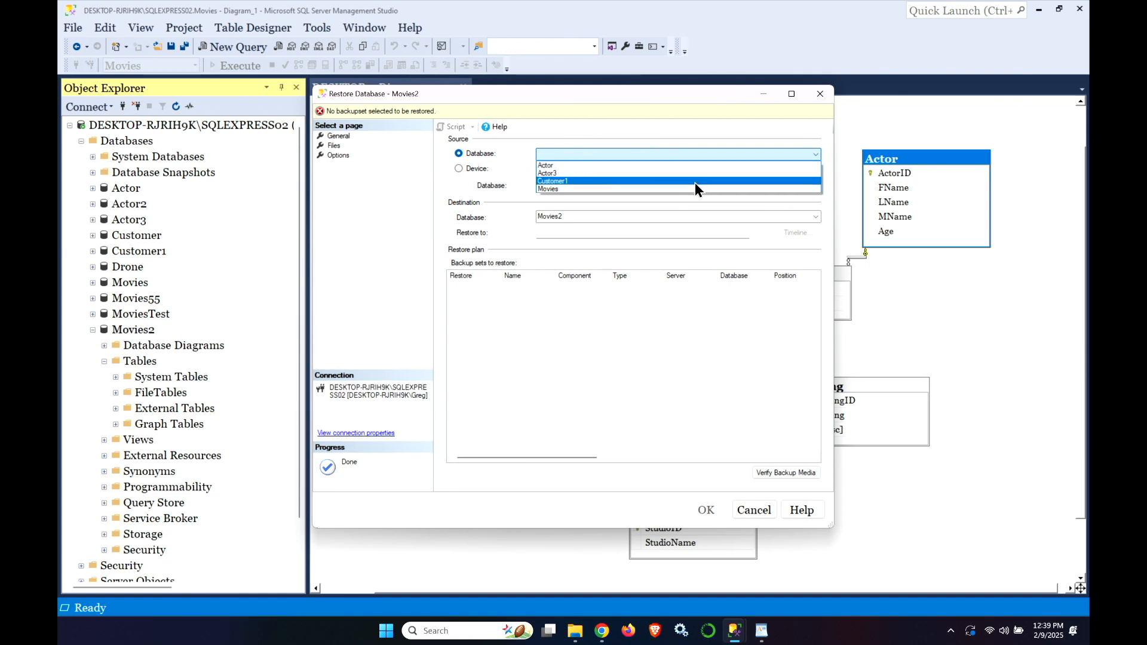
pyautogui.click(548, 189)
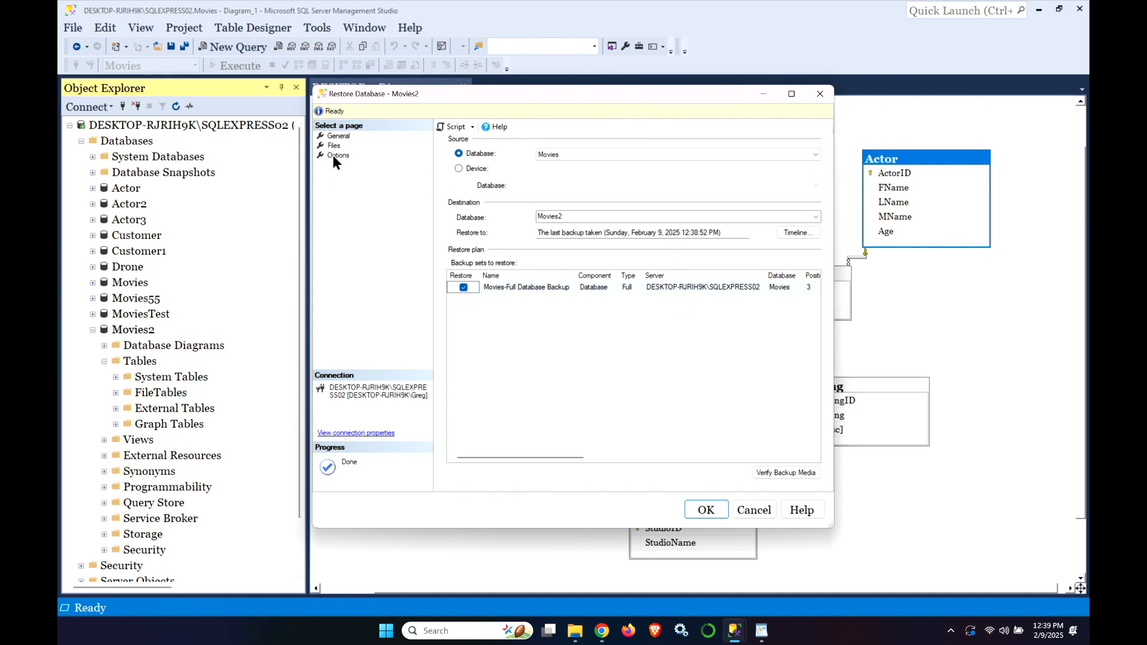
# Allow overwriting the existing database, run the restore into Movies2 and acknowledge its success
pyautogui.click(338, 156)
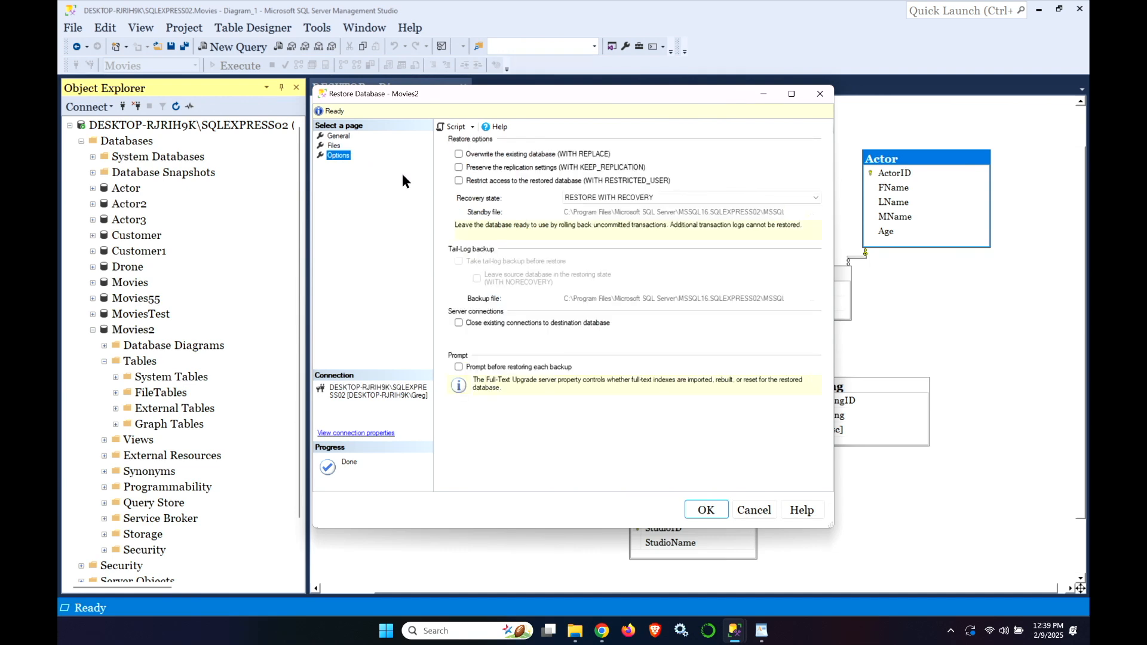
pyautogui.moveTo(454, 158)
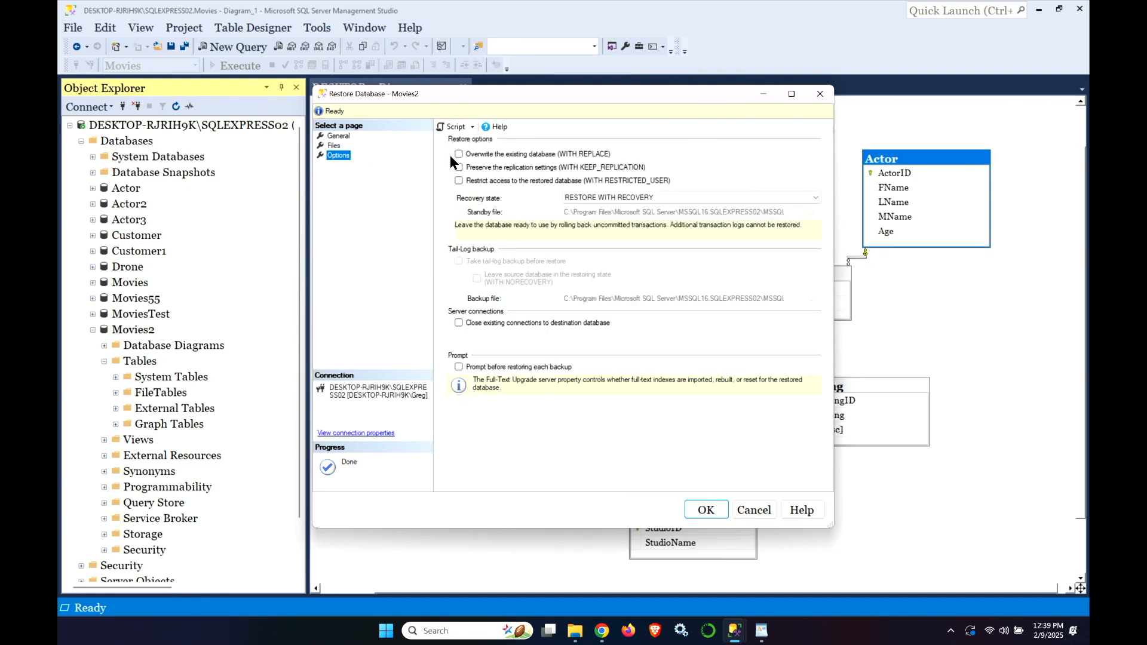
pyautogui.click(459, 154)
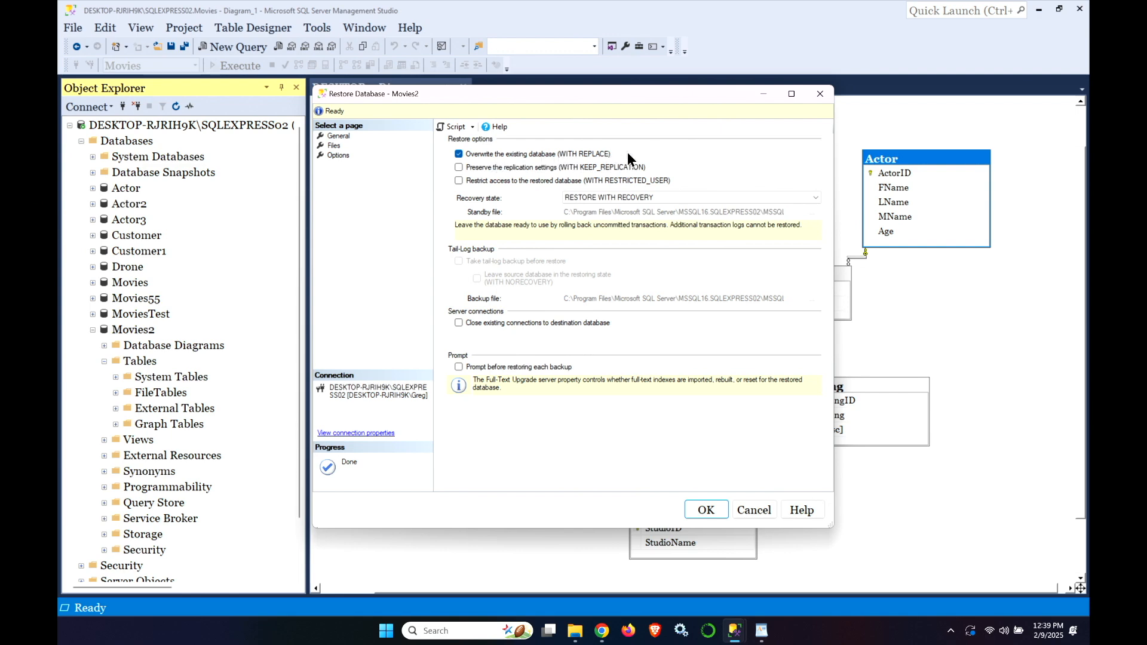
pyautogui.moveTo(665, 168)
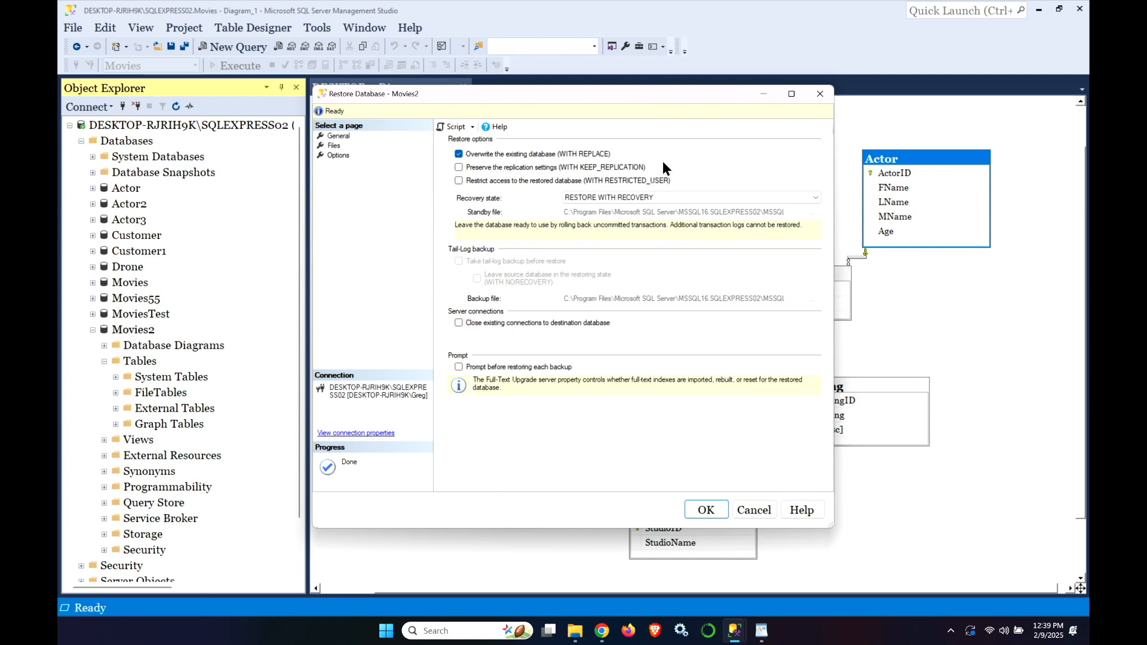
pyautogui.moveTo(482, 191)
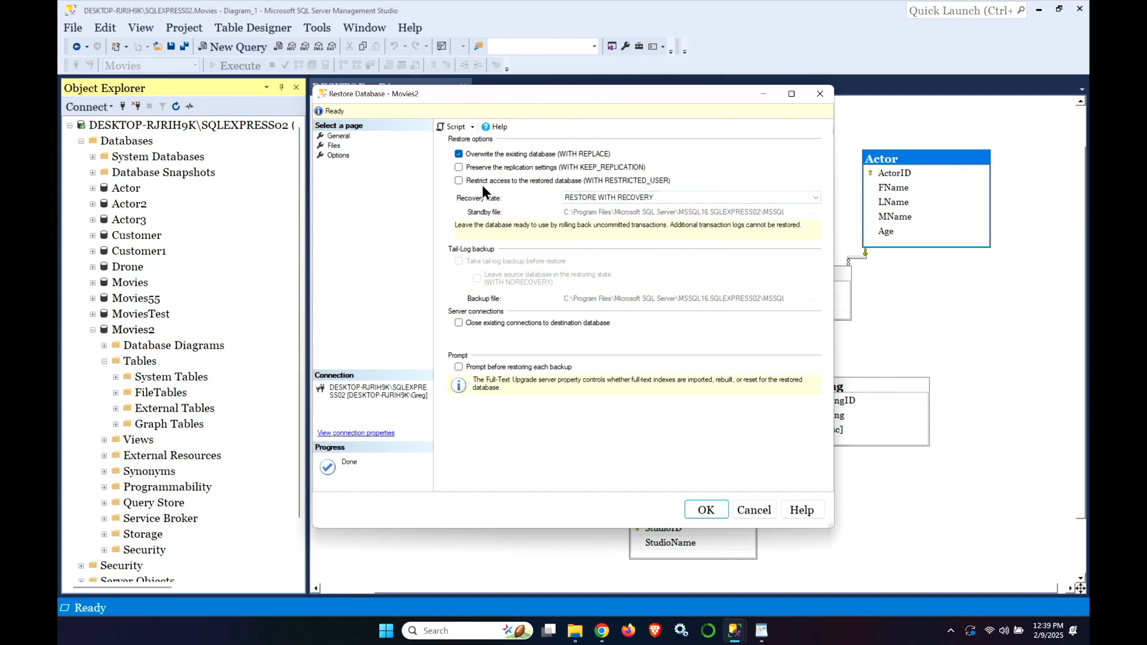
pyautogui.moveTo(508, 192)
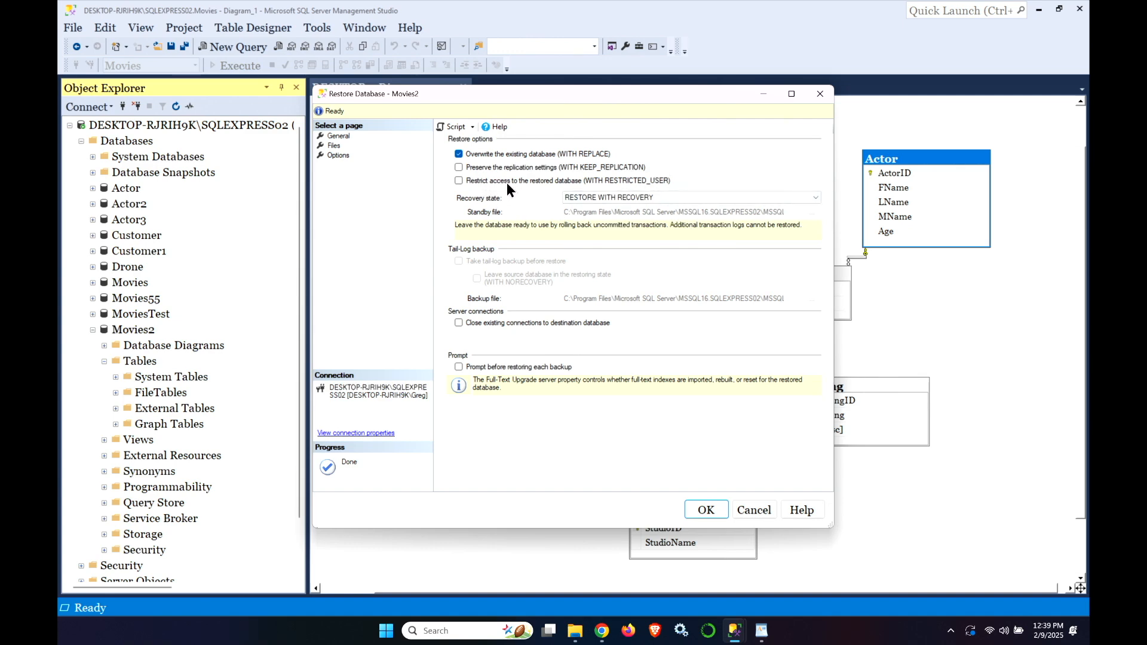
pyautogui.moveTo(530, 195)
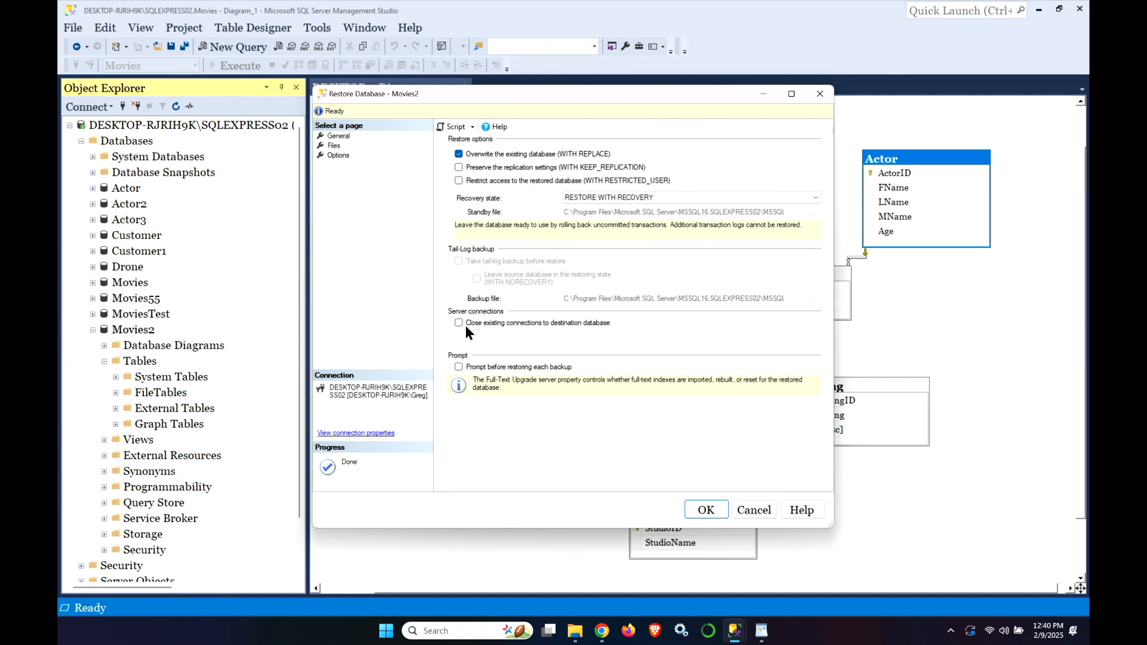
pyautogui.moveTo(582, 331)
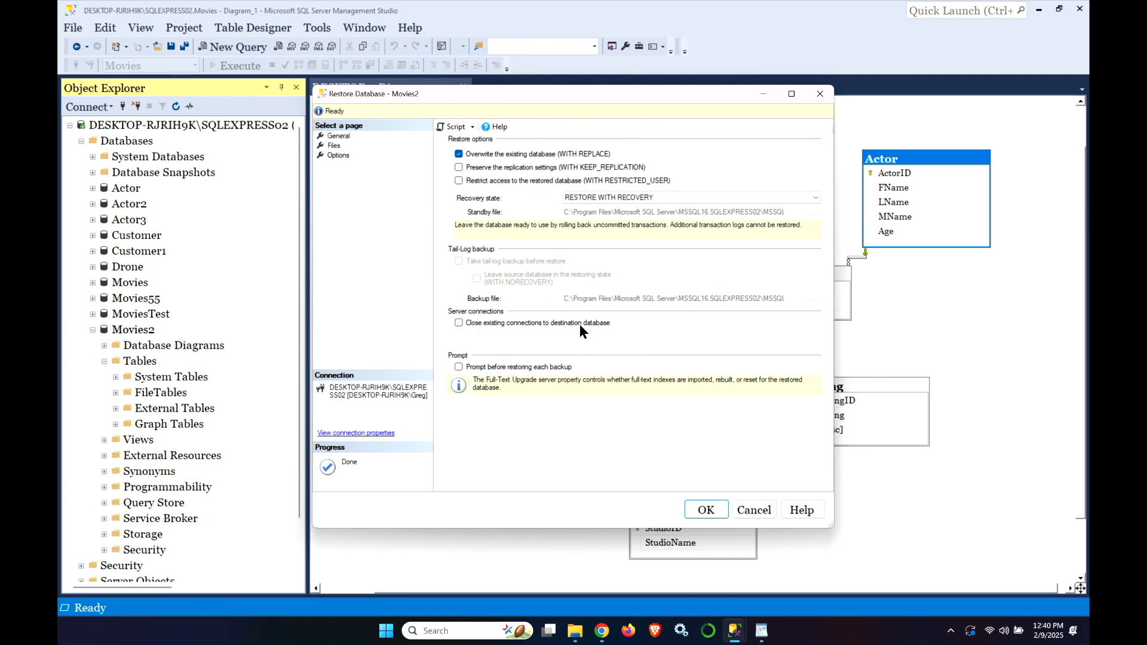
pyautogui.moveTo(513, 349)
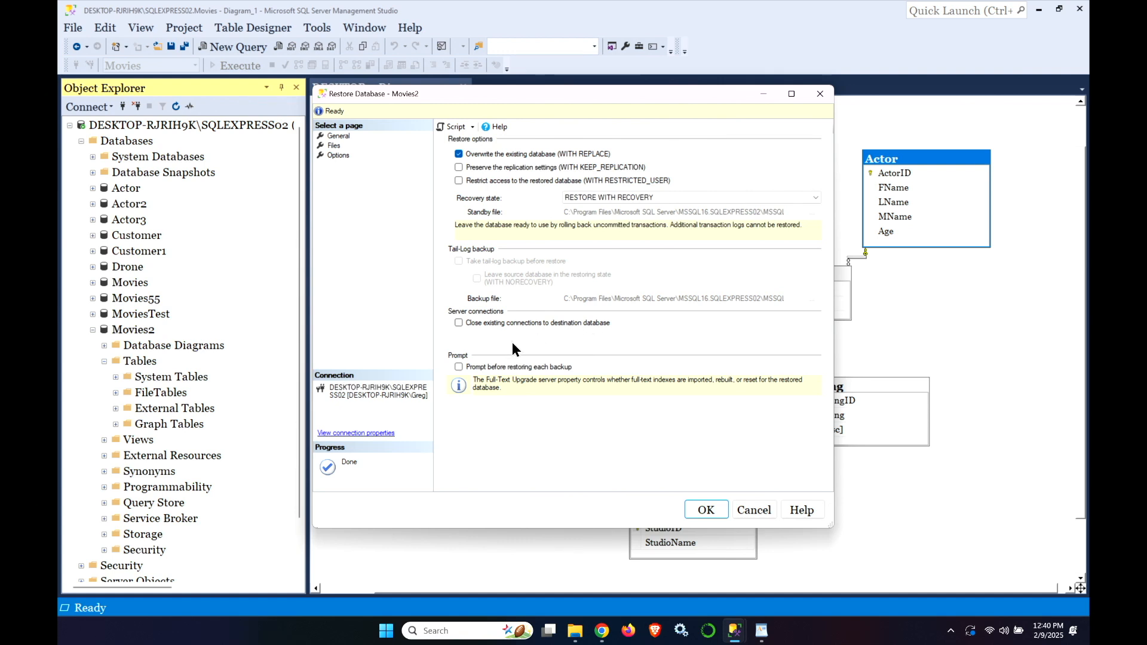
pyautogui.moveTo(457, 342)
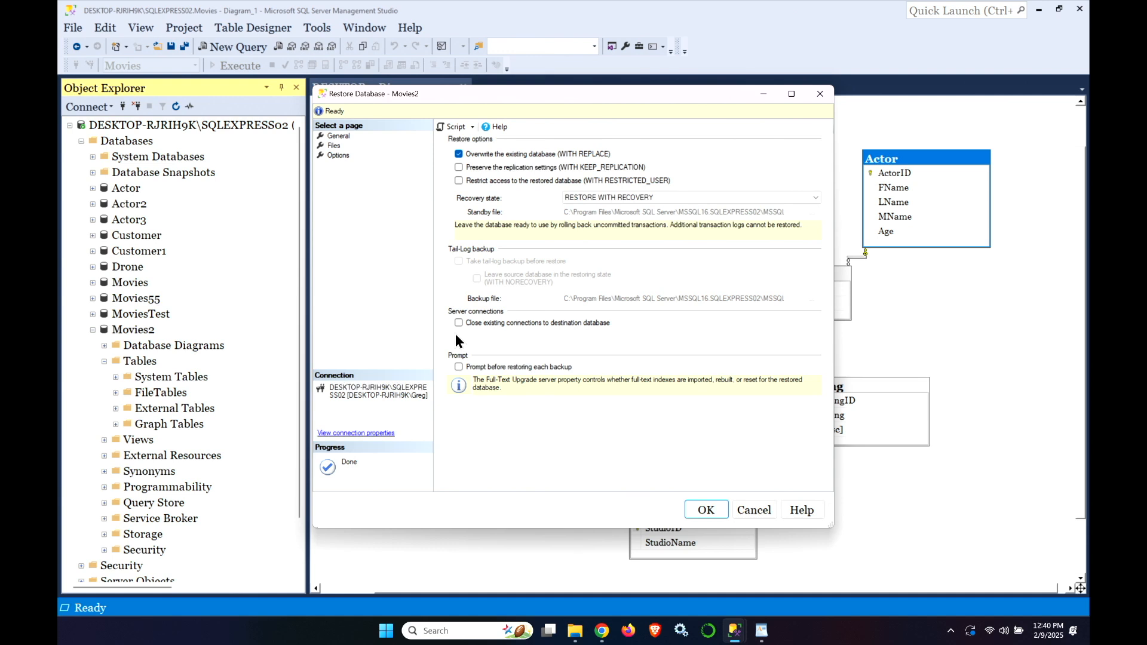
pyautogui.moveTo(491, 303)
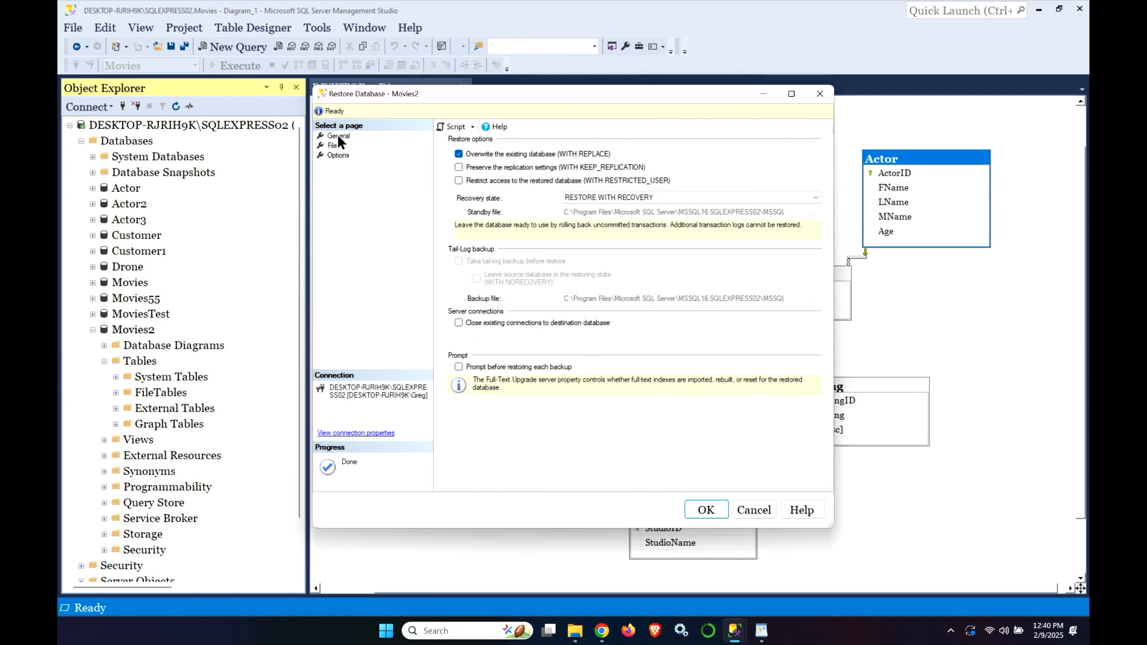
pyautogui.click(338, 136)
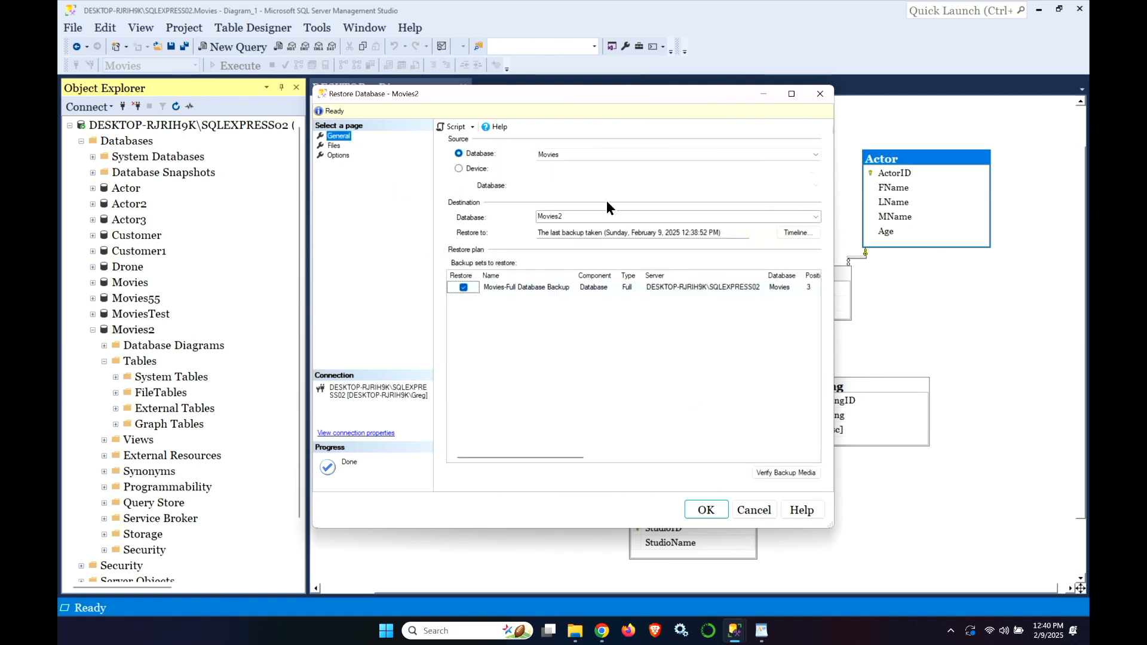
pyautogui.click(705, 511)
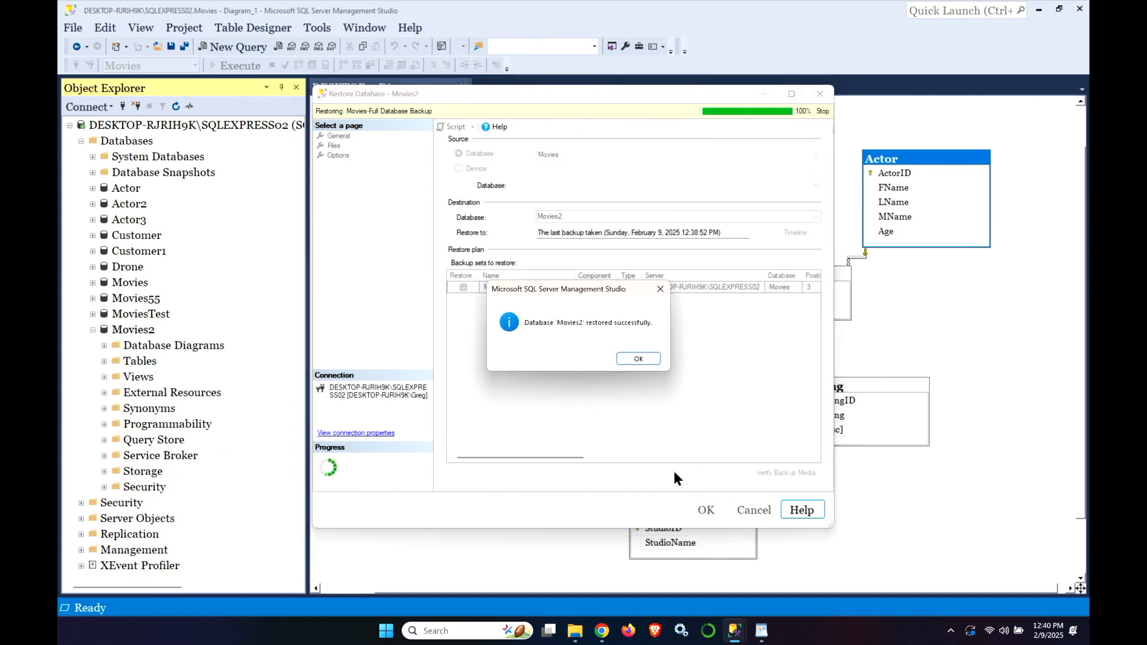
pyautogui.click(637, 358)
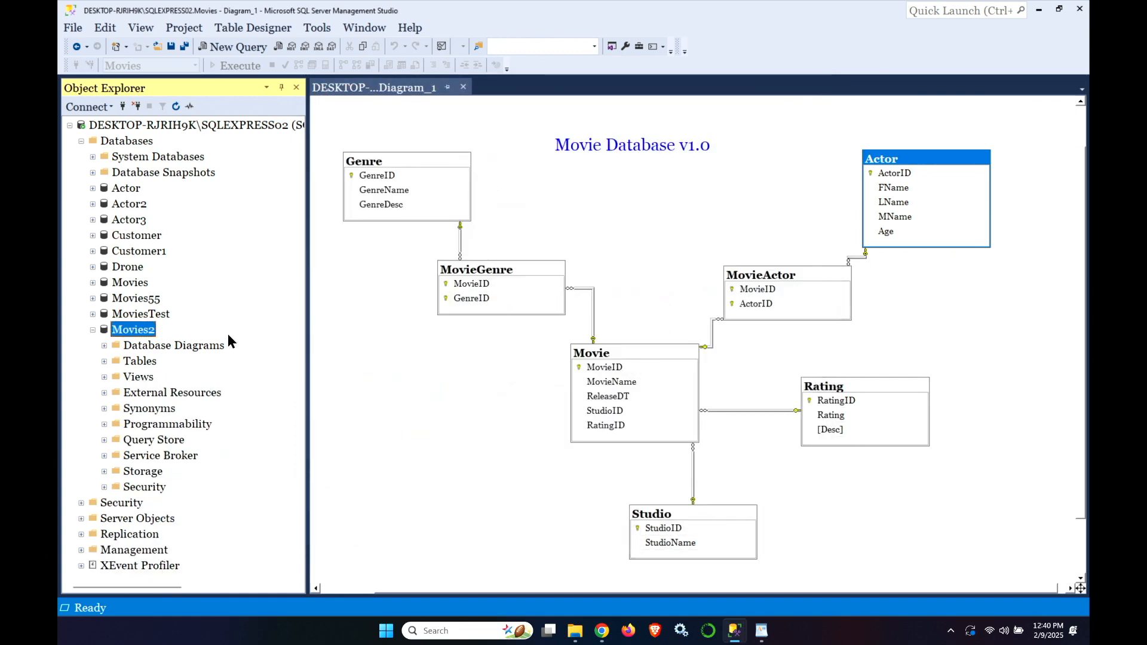
# Refresh the Movies2 table list and view the top 1000 rows of dbo.Actor
pyautogui.click(103, 361)
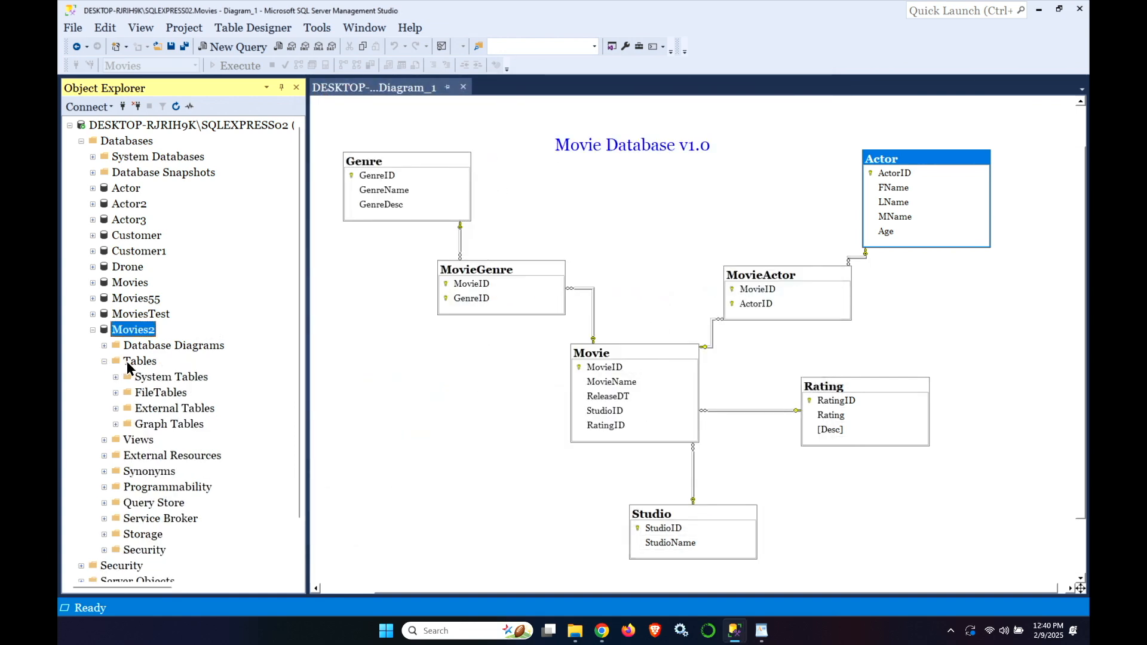
pyautogui.rightClick(138, 361)
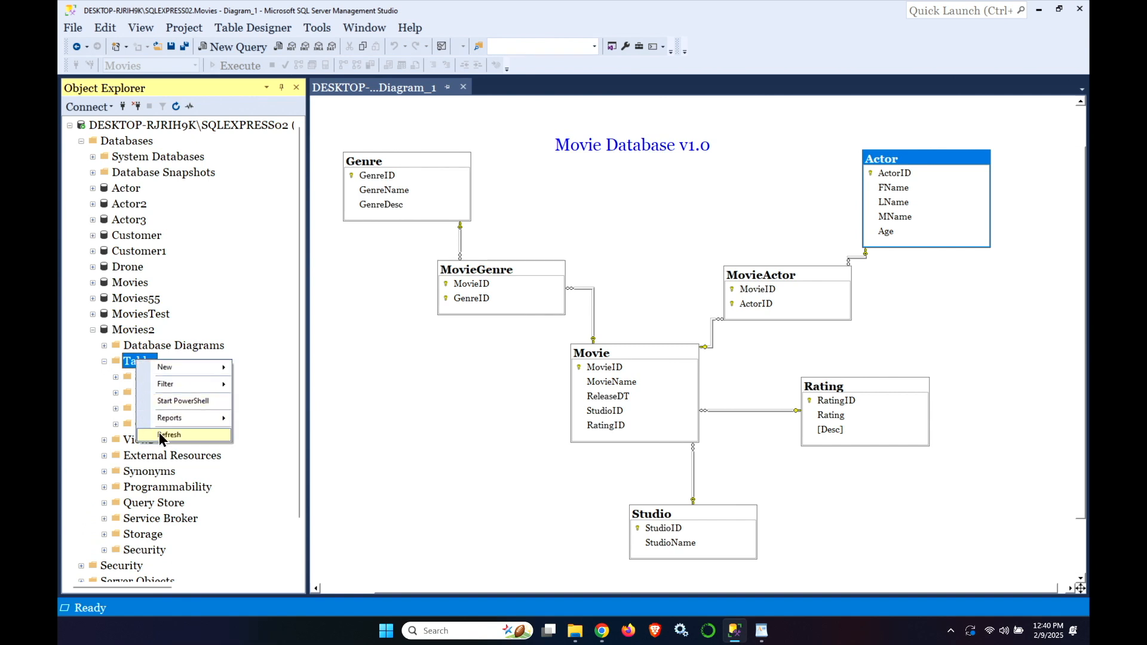
pyautogui.click(169, 435)
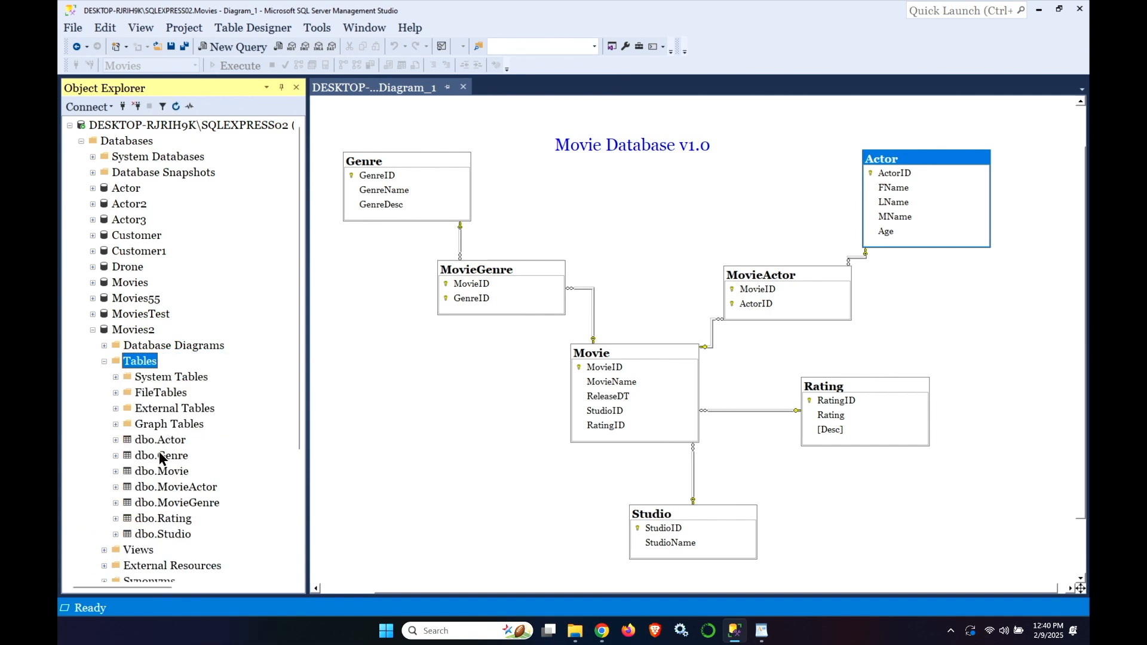
pyautogui.rightClick(159, 438)
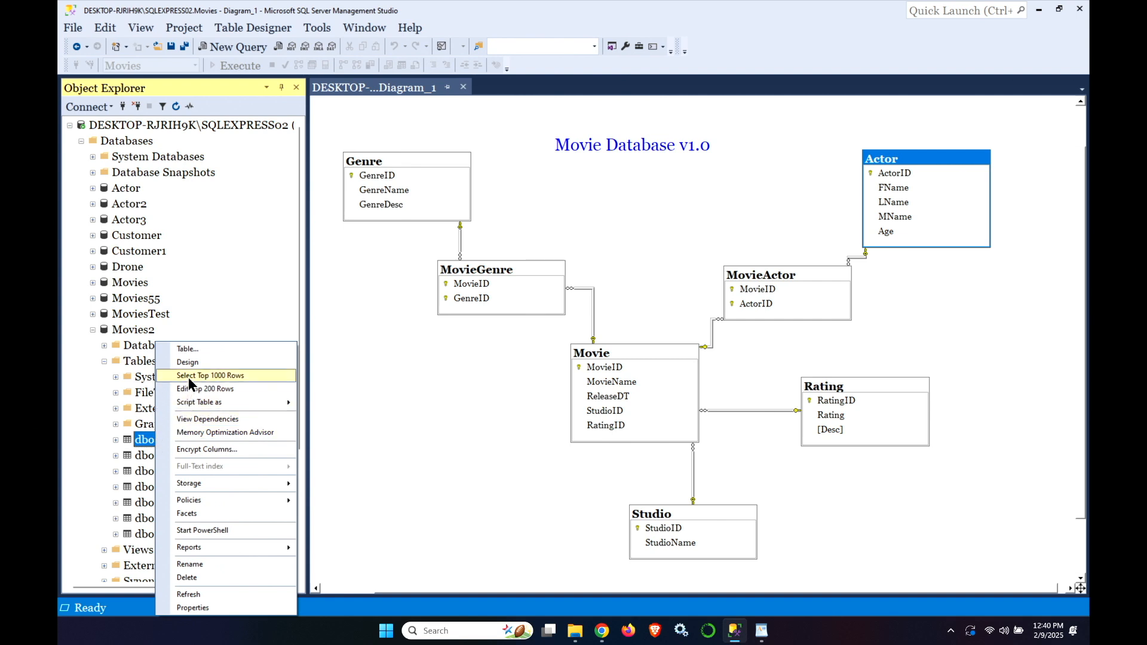
pyautogui.click(210, 375)
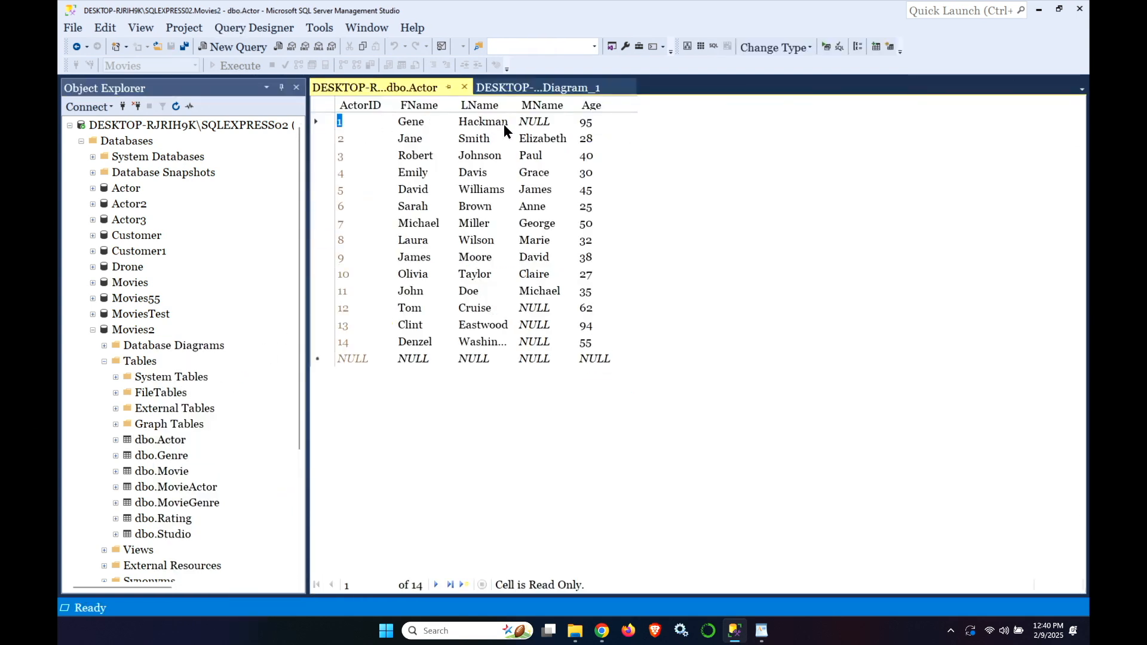
# Close the open tabs and open Diagram_1 from Movies2's Database Diagrams
pyautogui.click(538, 87)
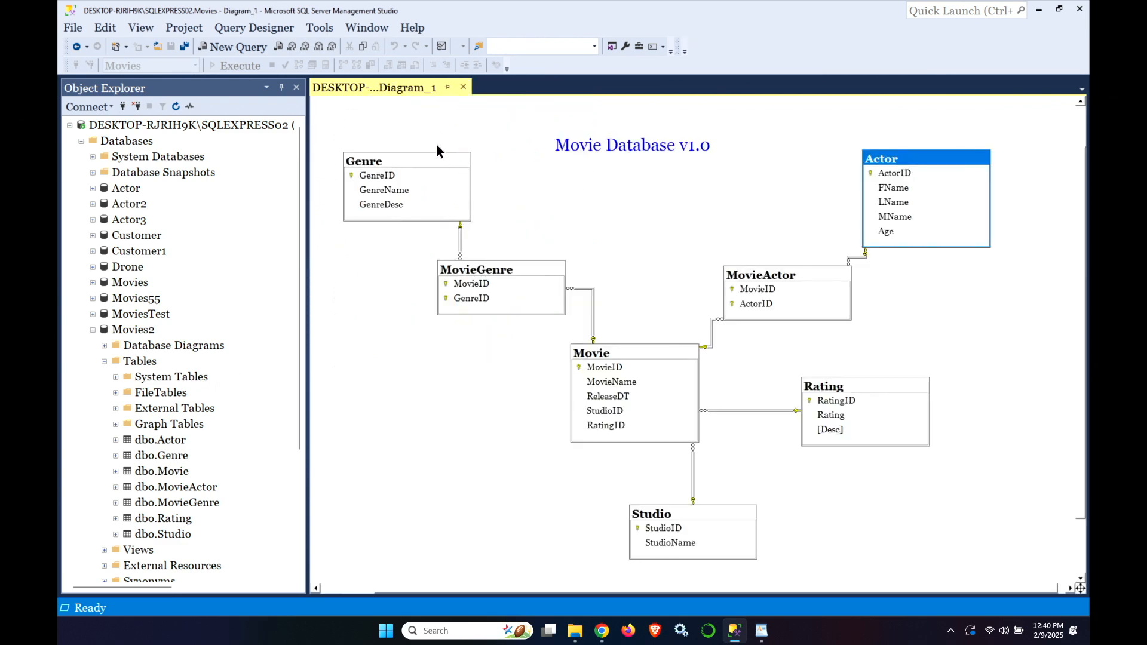
pyautogui.click(462, 87)
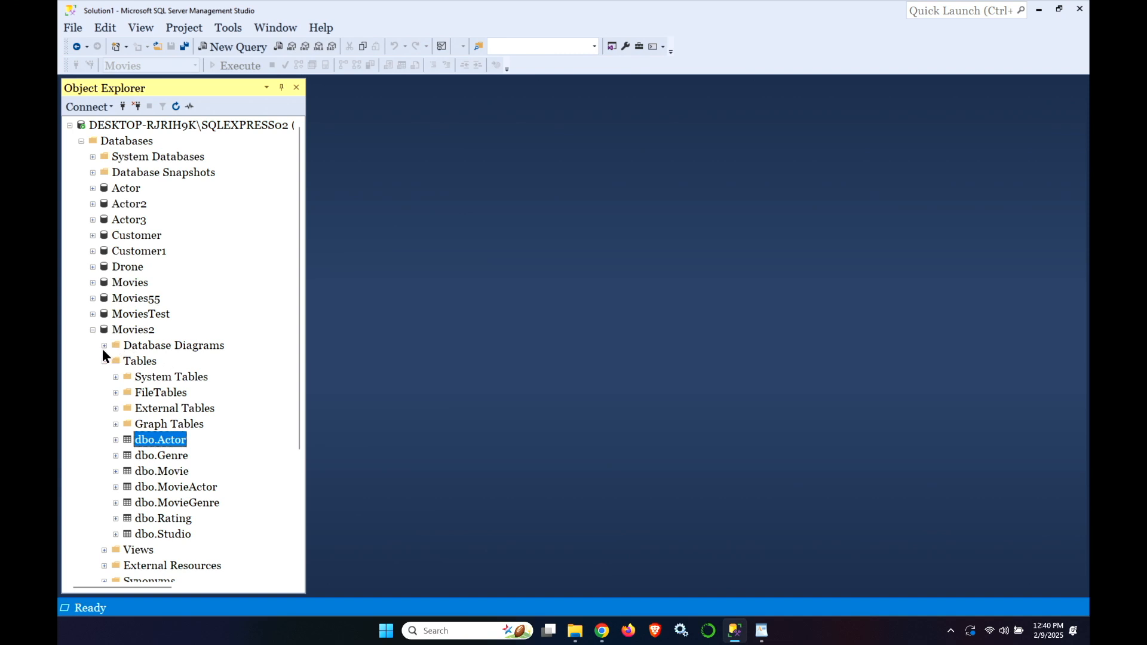
pyautogui.click(104, 345)
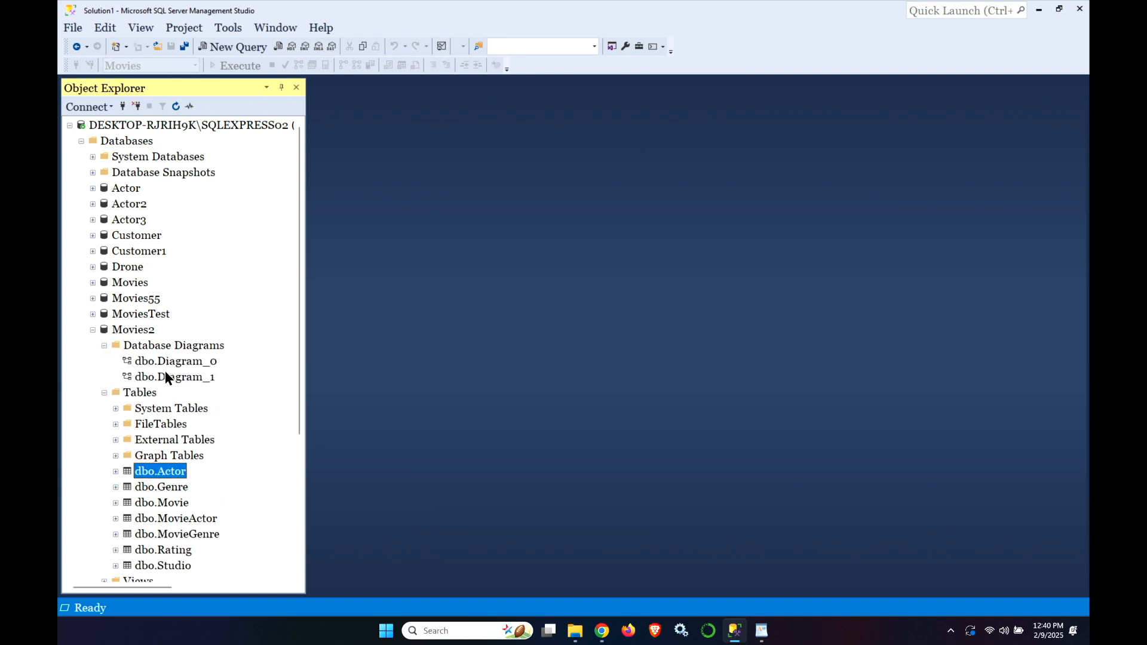
pyautogui.doubleClick(175, 376)
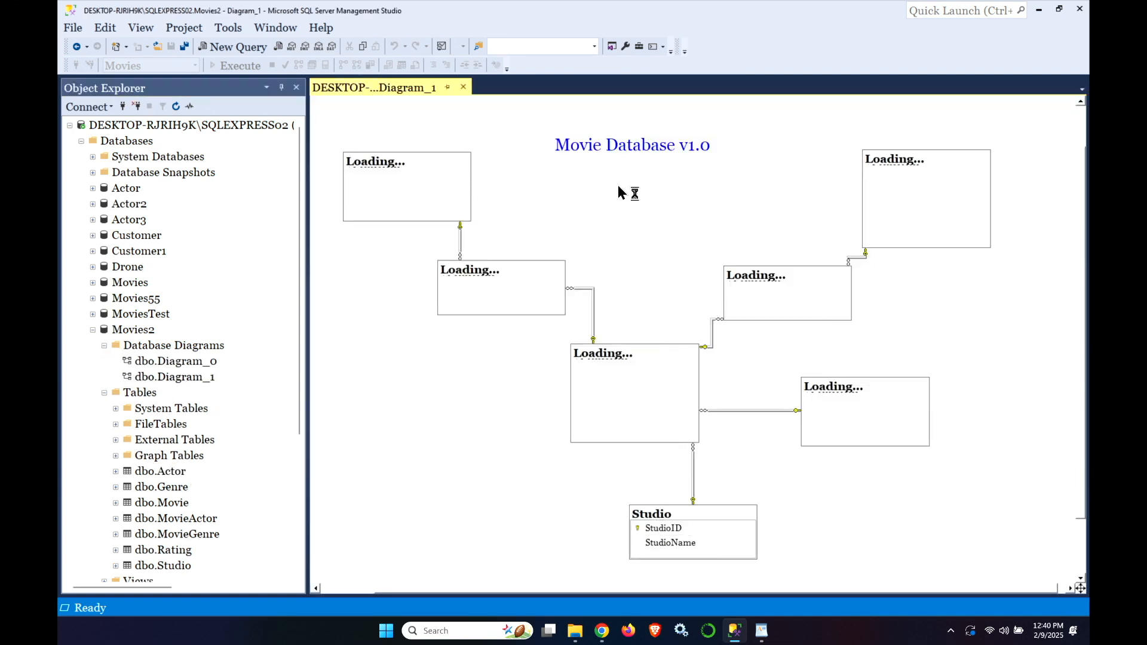